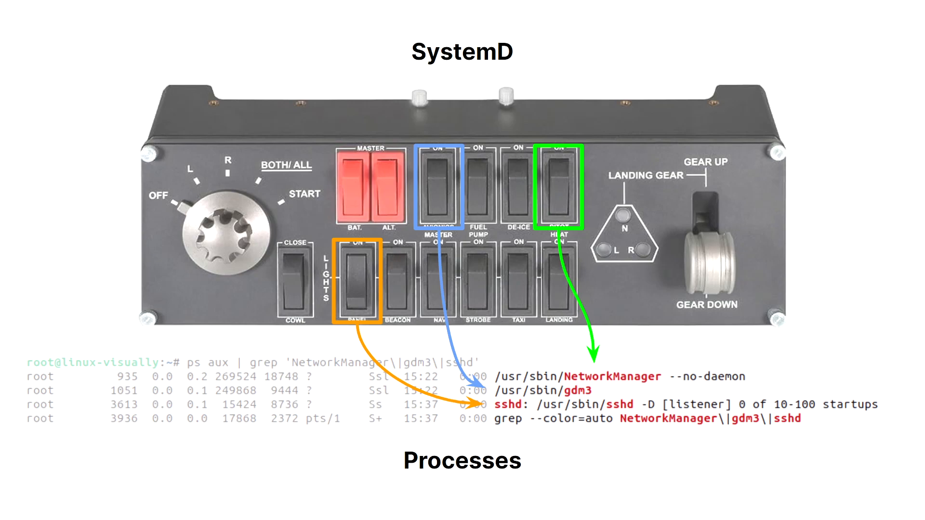
pyautogui.moveTo(567, 185)
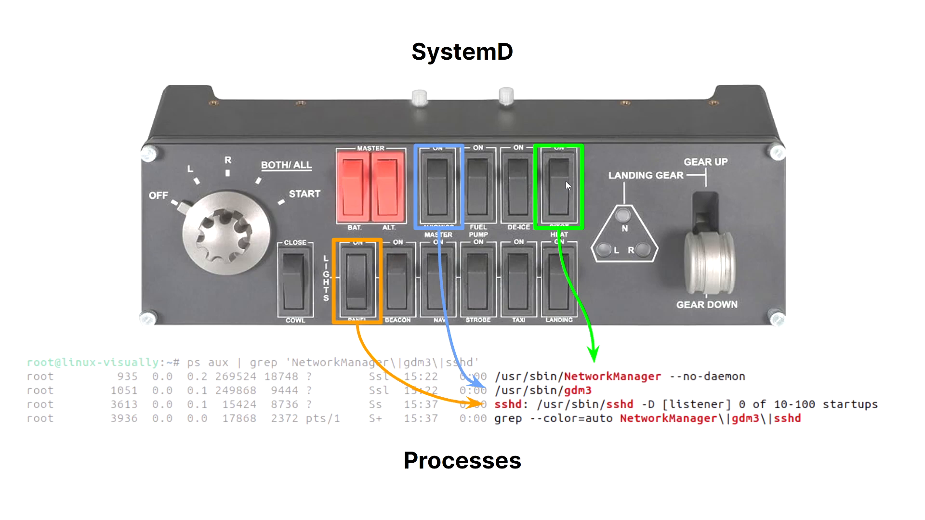
pyautogui.moveTo(585, 387)
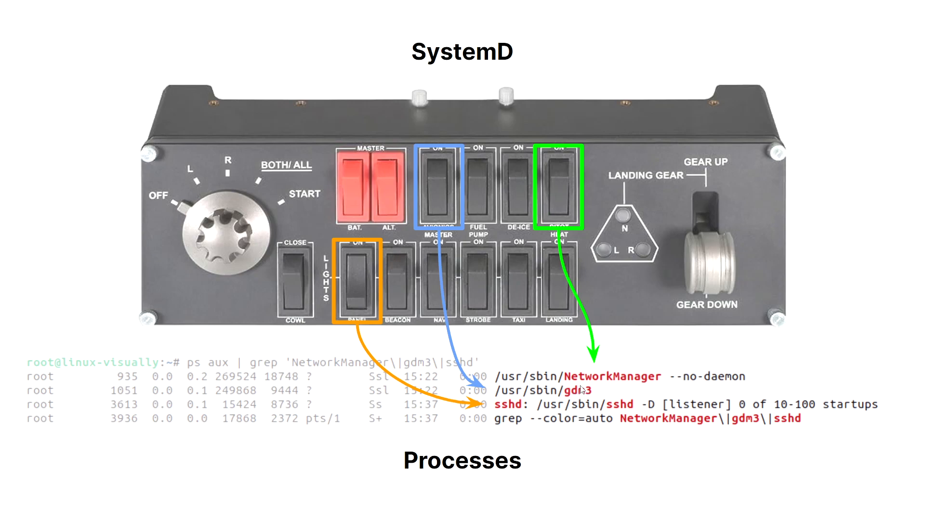
pyautogui.moveTo(543, 427)
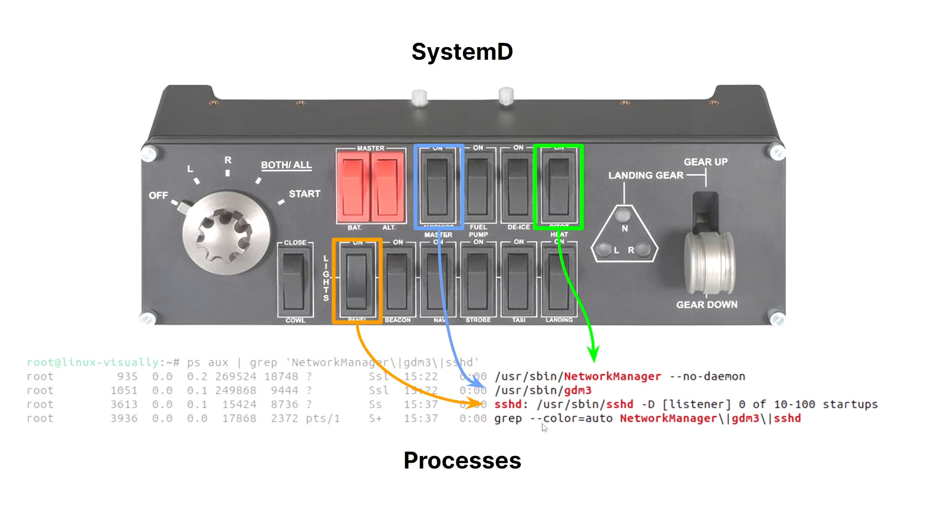
pyautogui.moveTo(460, 271)
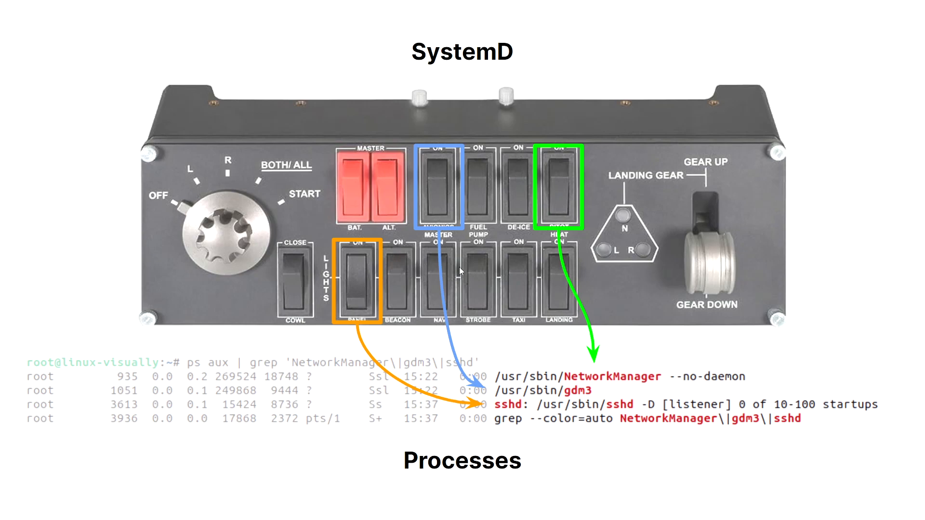
pyautogui.moveTo(585, 340)
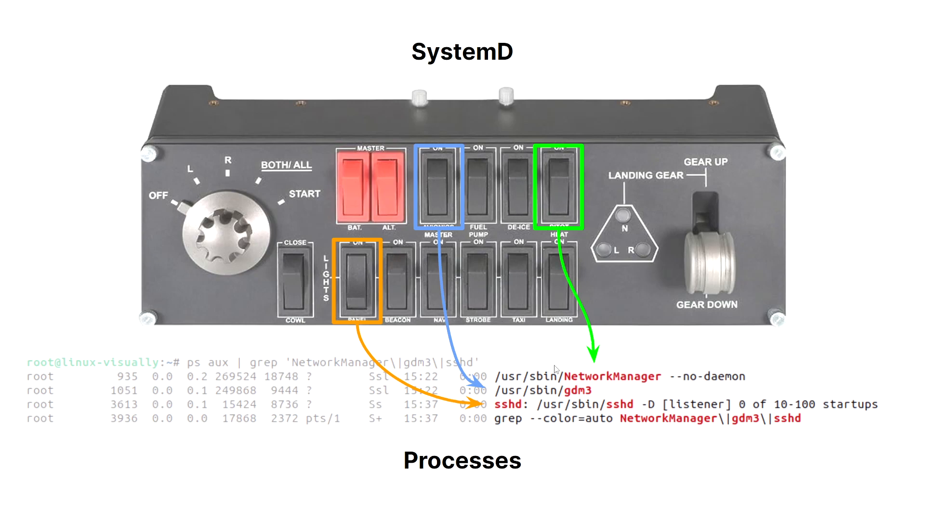
pyautogui.moveTo(569, 356)
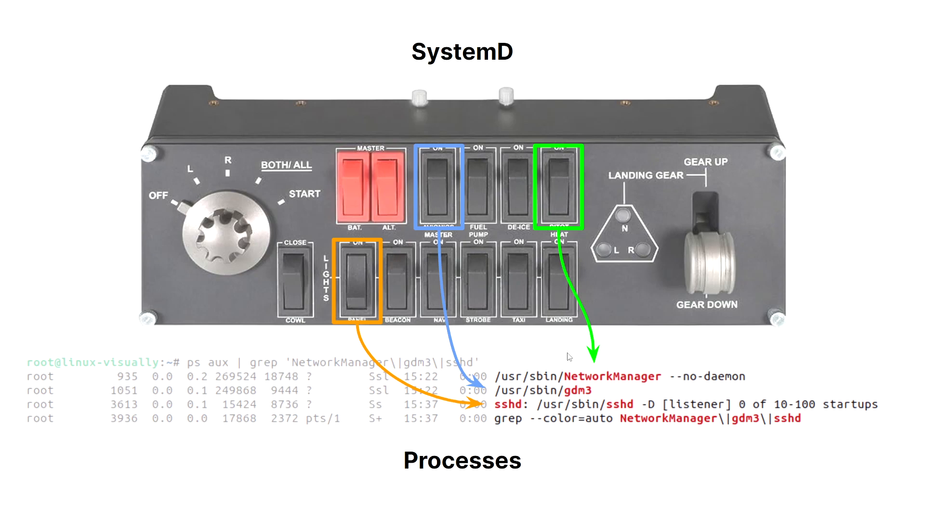
pyautogui.moveTo(454, 353)
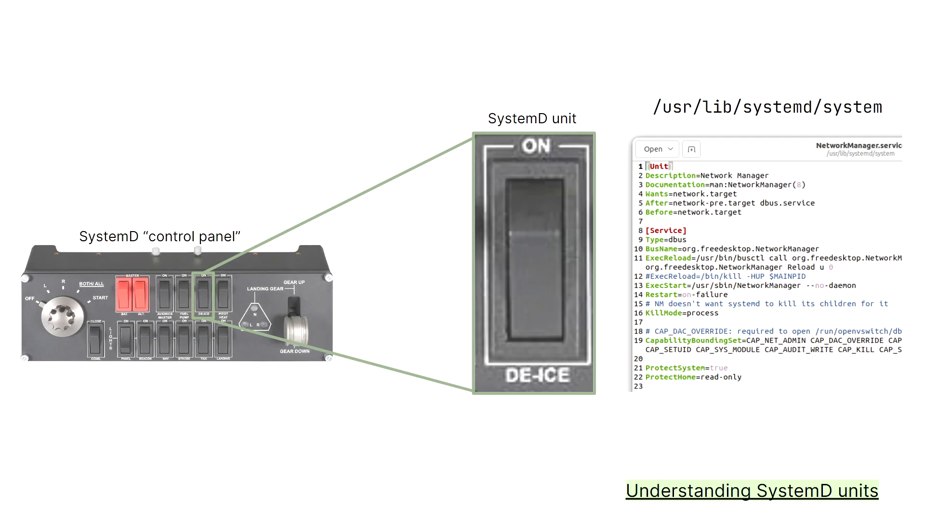
pyautogui.moveTo(584, 343)
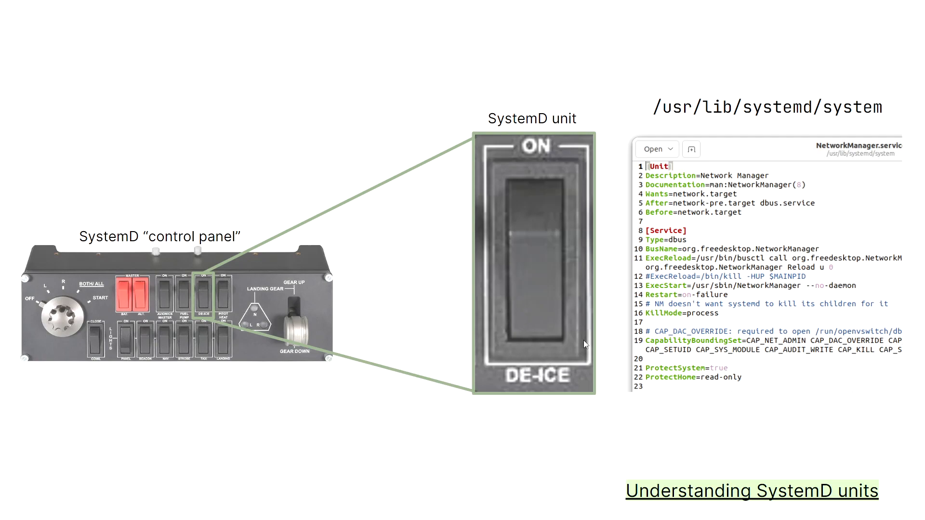
pyautogui.moveTo(799, 511)
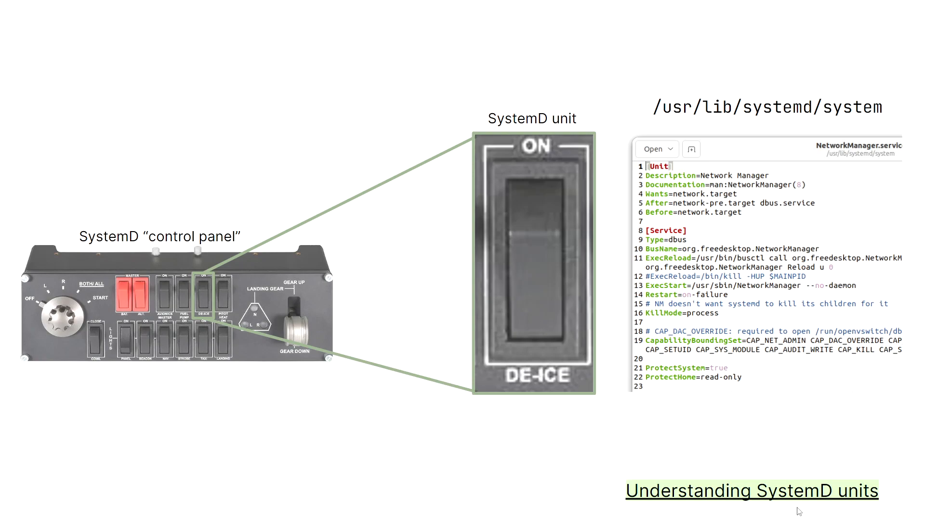
pyautogui.moveTo(783, 383)
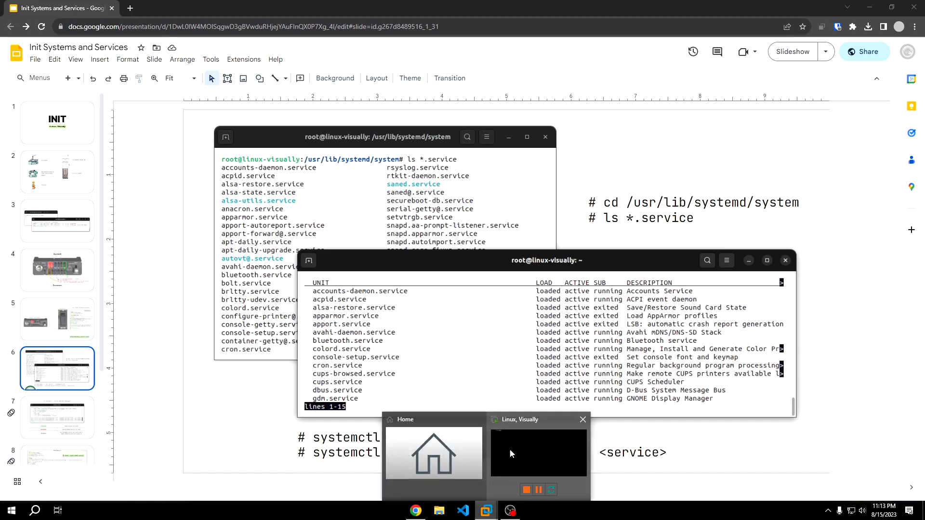
# In the Ubuntu VM, get a root shell and change into /usr/lib/systemd/system
pyautogui.click(538, 454)
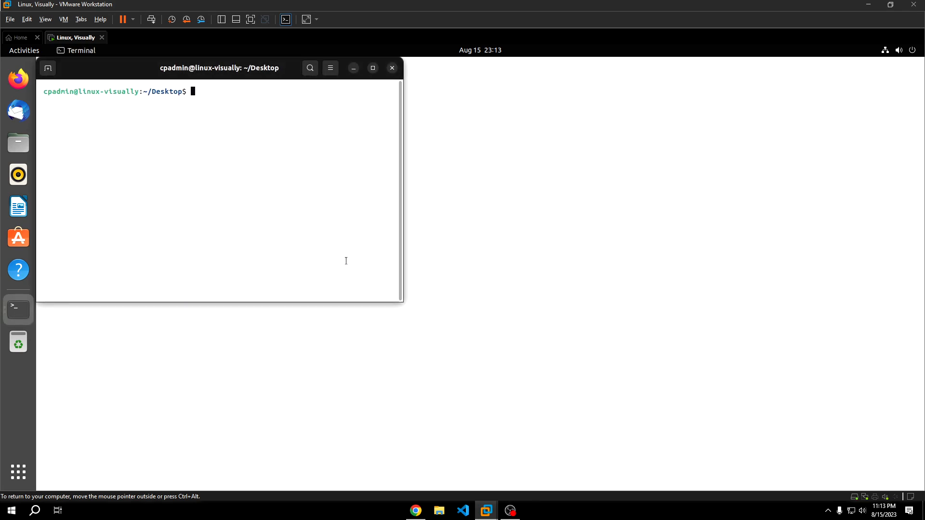
pyautogui.write('cd /ku^C')
pyautogui.write('sudo -s')
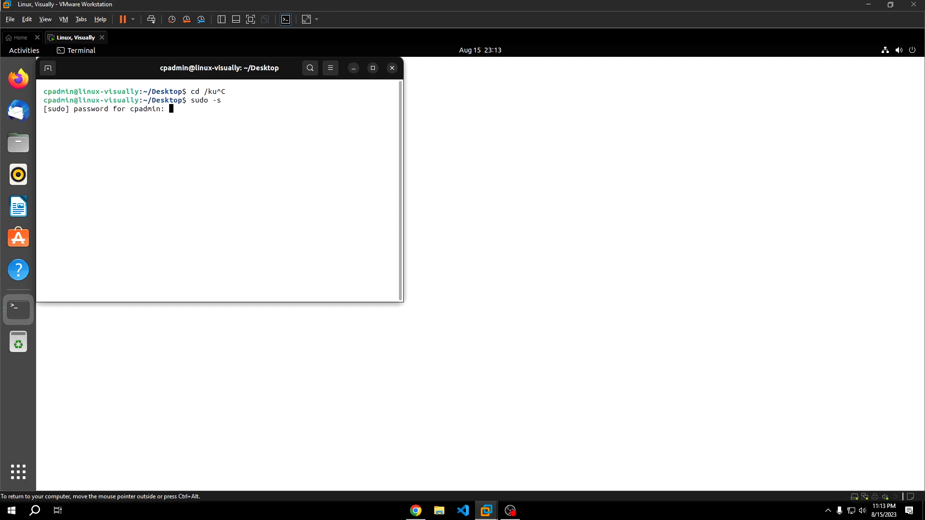
pyautogui.press('Return')
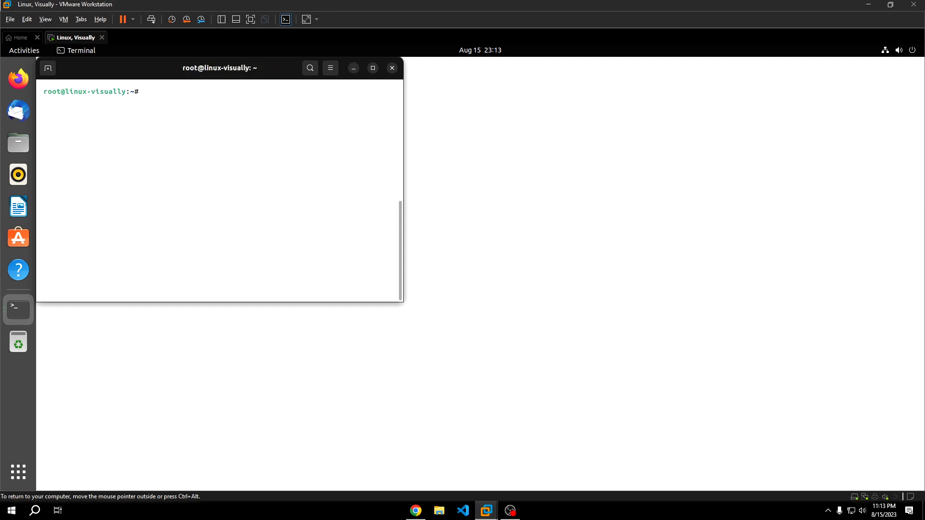
pyautogui.write('cd /')
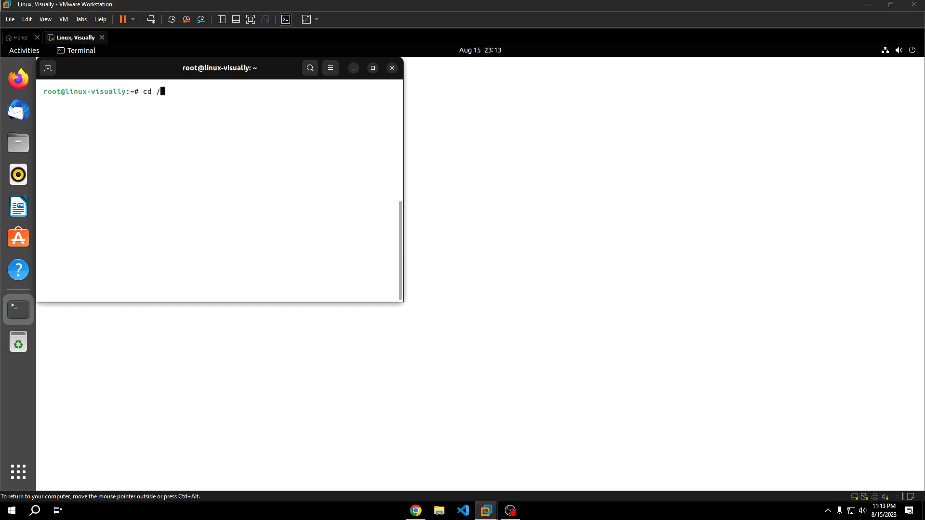
pyautogui.write('usr/lib')
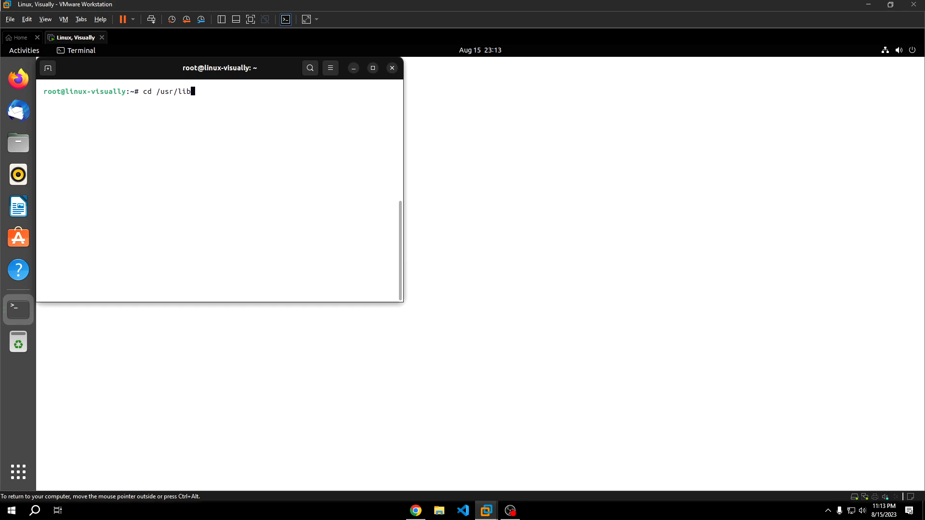
pyautogui.write('/system')
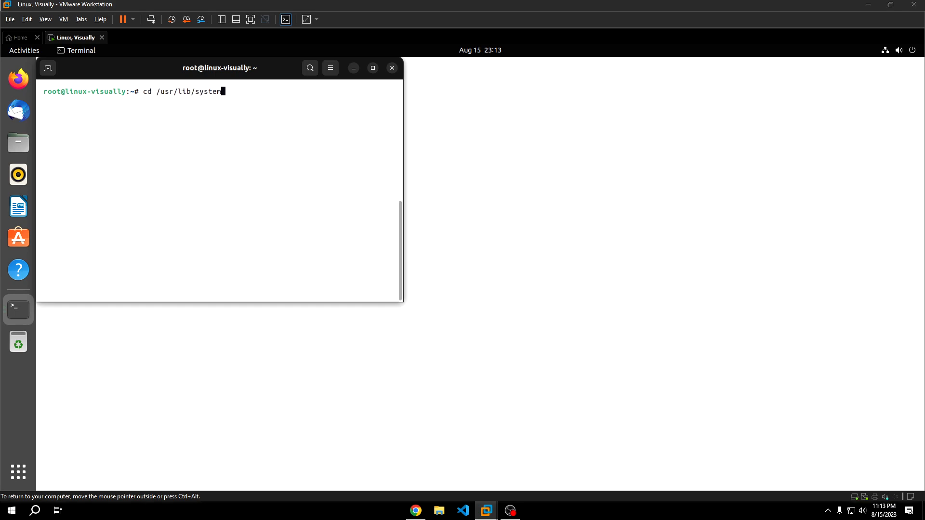
pyautogui.press('Return')
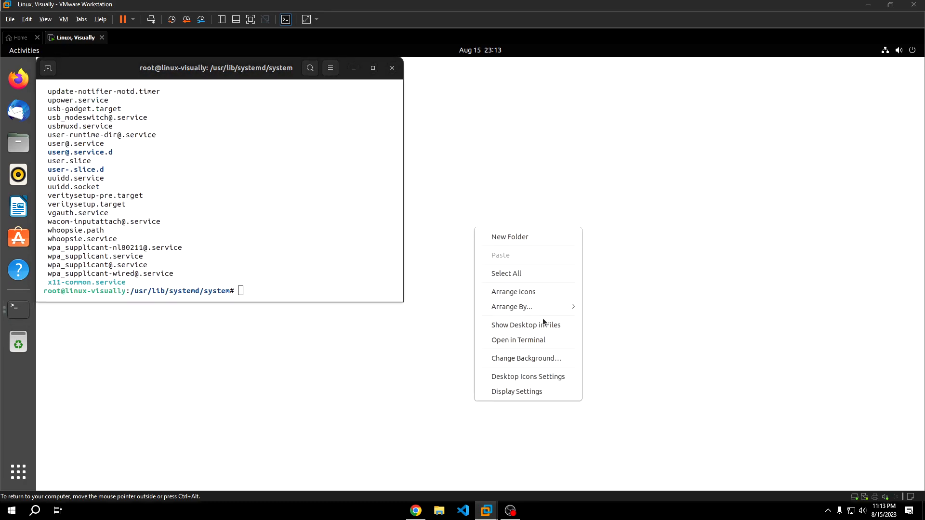
# Open a second desktop terminal and start a root shell with sudo -s
pyautogui.click(518, 340)
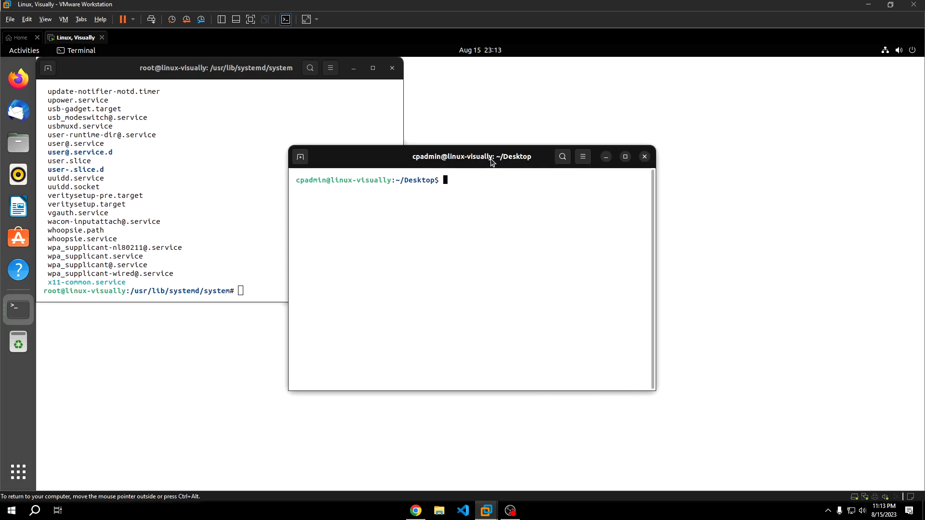
pyautogui.moveTo(547, 197)
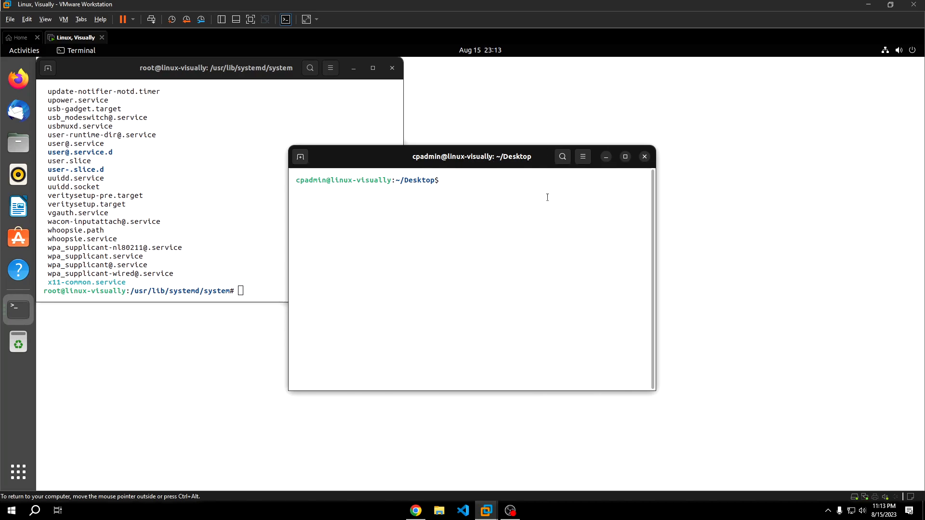
pyautogui.write('sudo -s')
pyautogui.write('ecd')
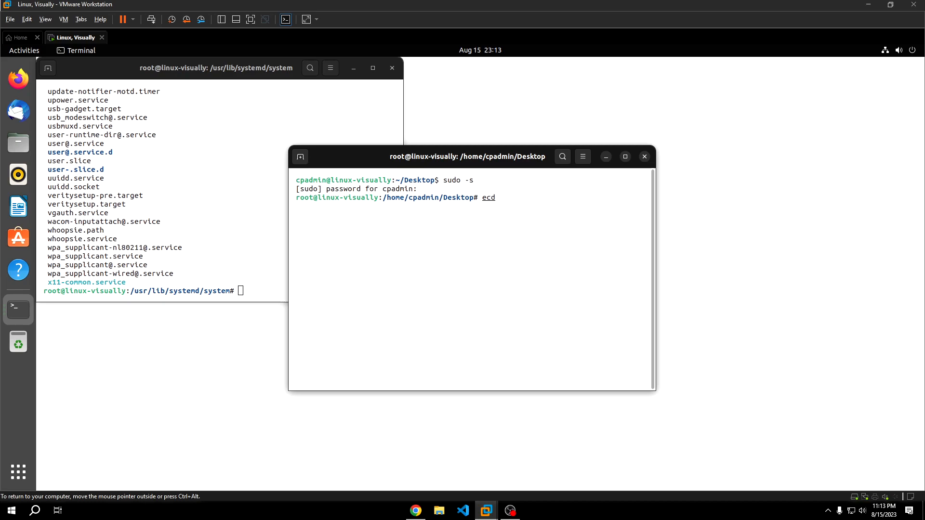
pyautogui.press('Backspace')
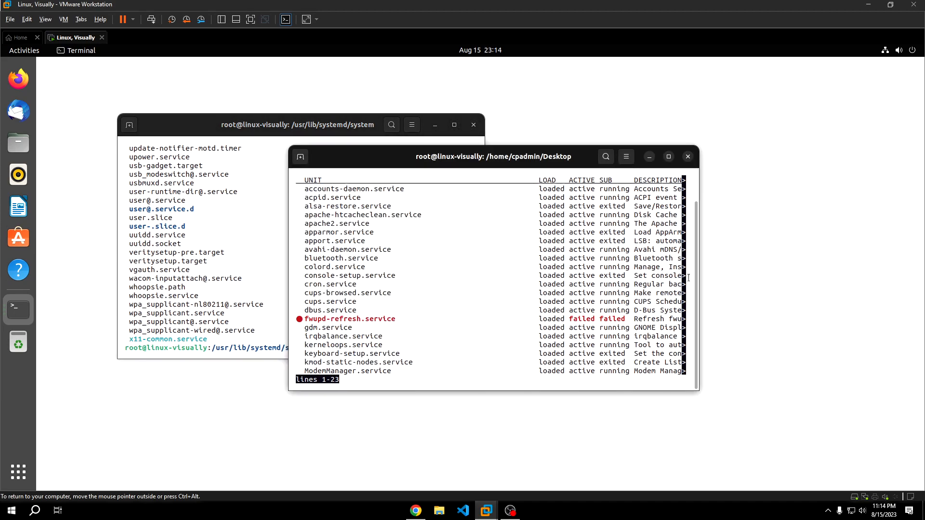
# Review the systemctl commands on the slide, then bring the unit-file terminal forward
pyautogui.click(415, 510)
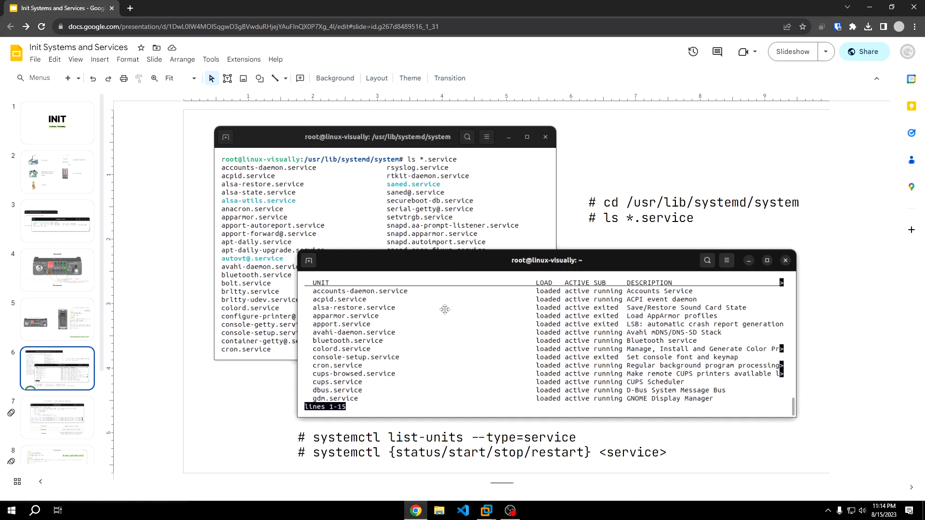
pyautogui.click(494, 437)
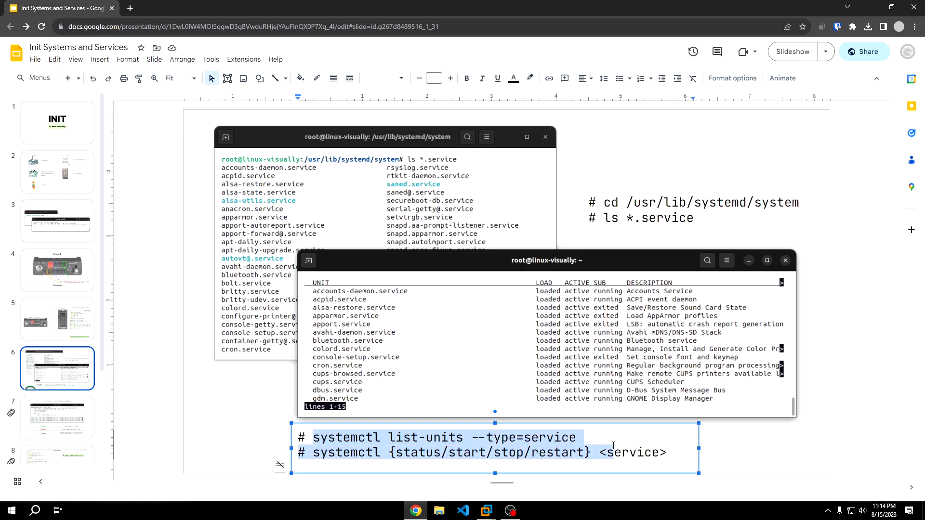
pyautogui.click(486, 511)
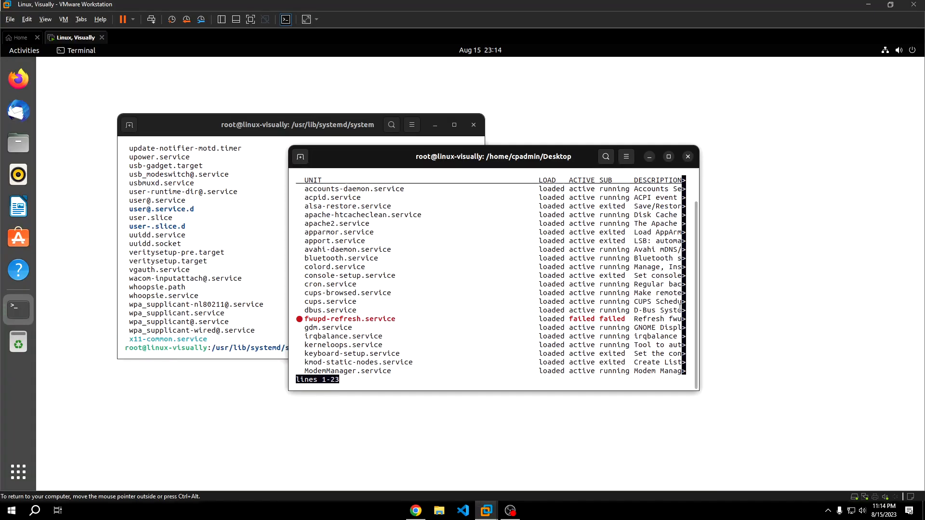
pyautogui.moveTo(713, 196)
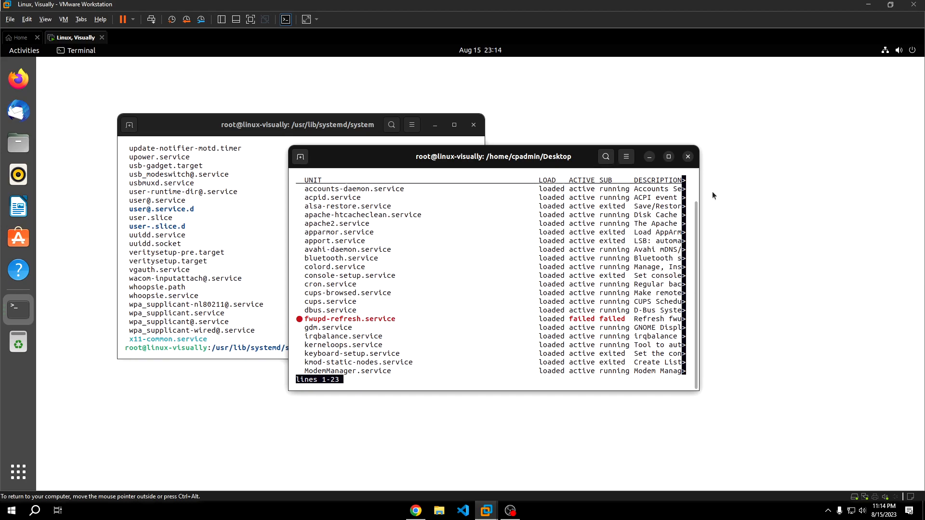
pyautogui.click(298, 125)
pyautogui.write('ls')
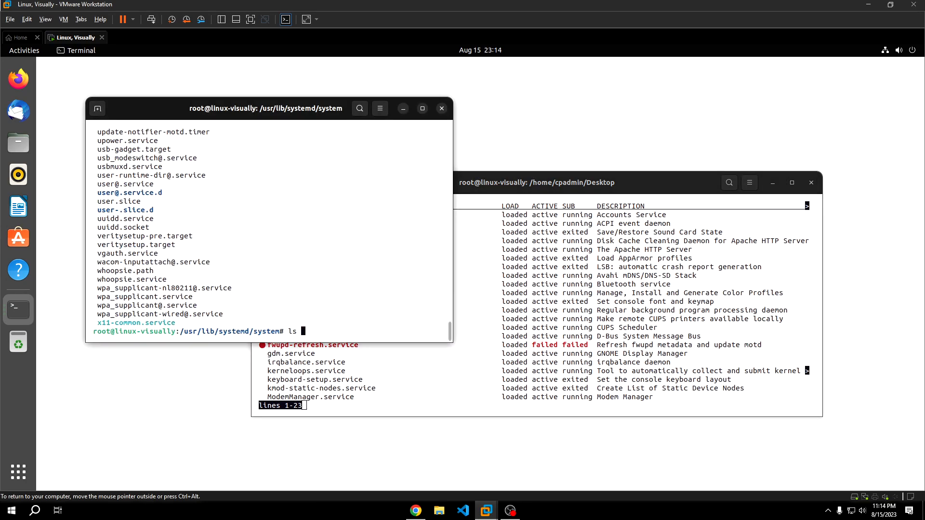
# List only the .service unit files with ls *.service
pyautogui.write('*.serb')
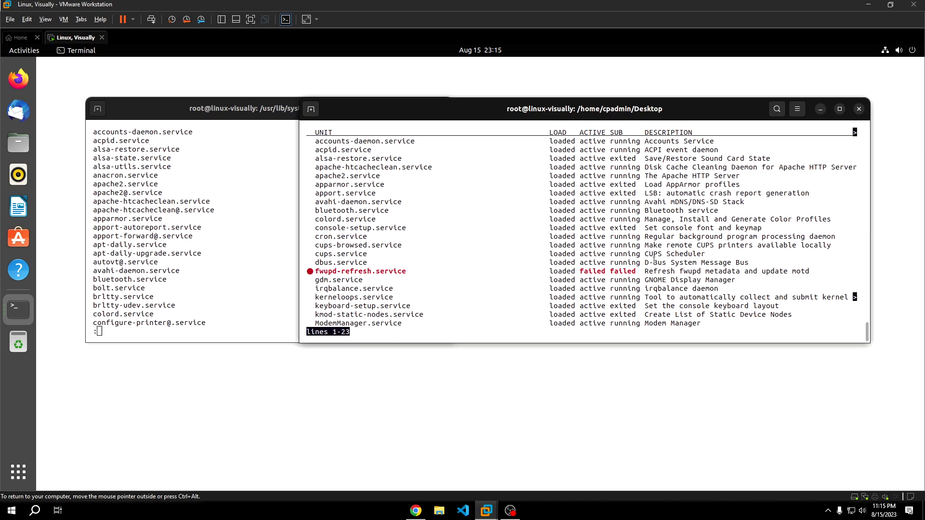
# Page through the loaded services list from the top, quit it, and start typing systemctl stop ssh
pyautogui.scroll(-3)
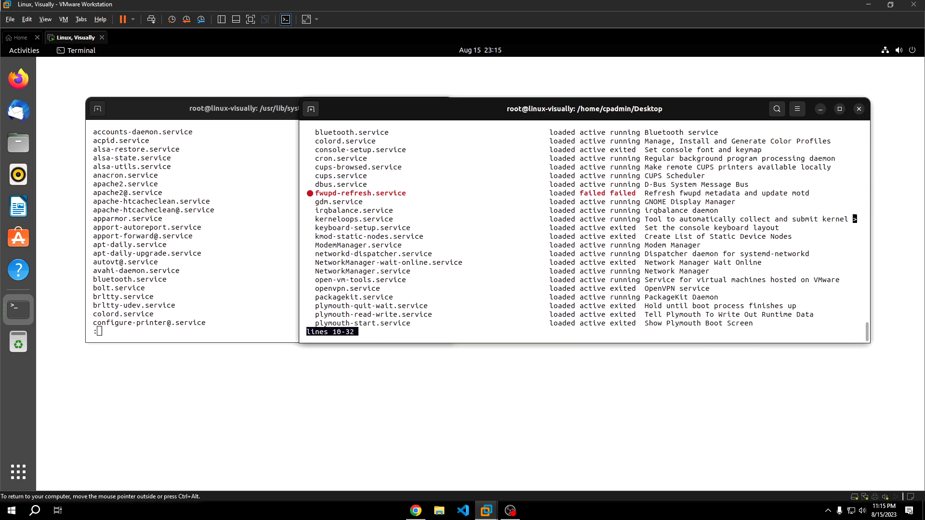
pyautogui.scroll(-3)
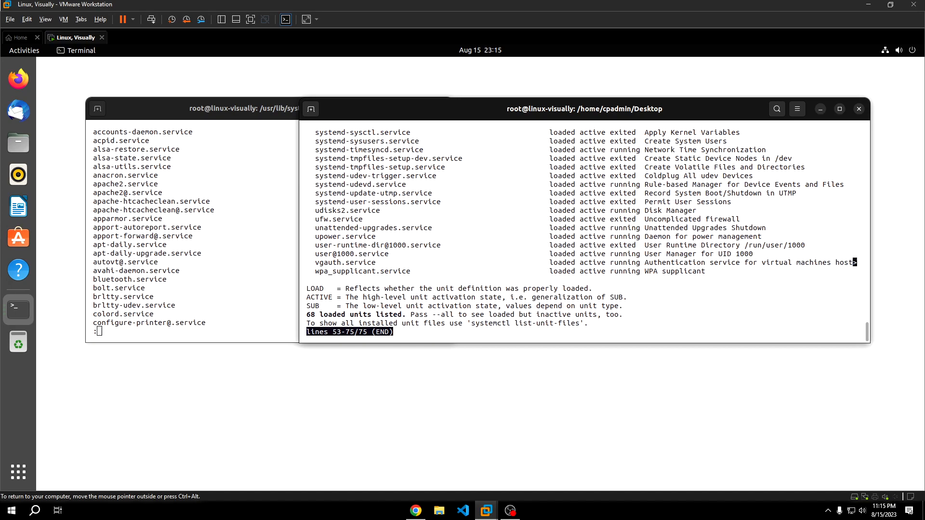
pyautogui.press('g')
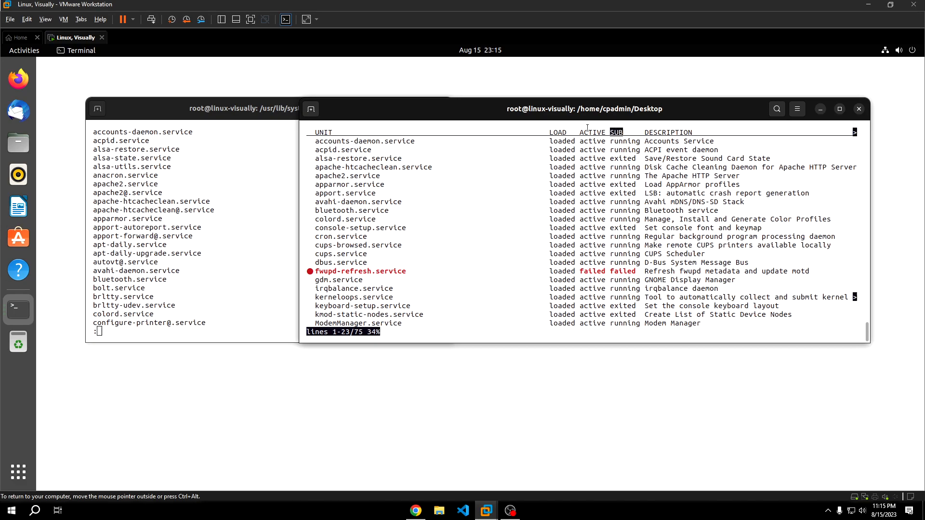
pyautogui.moveTo(630, 139)
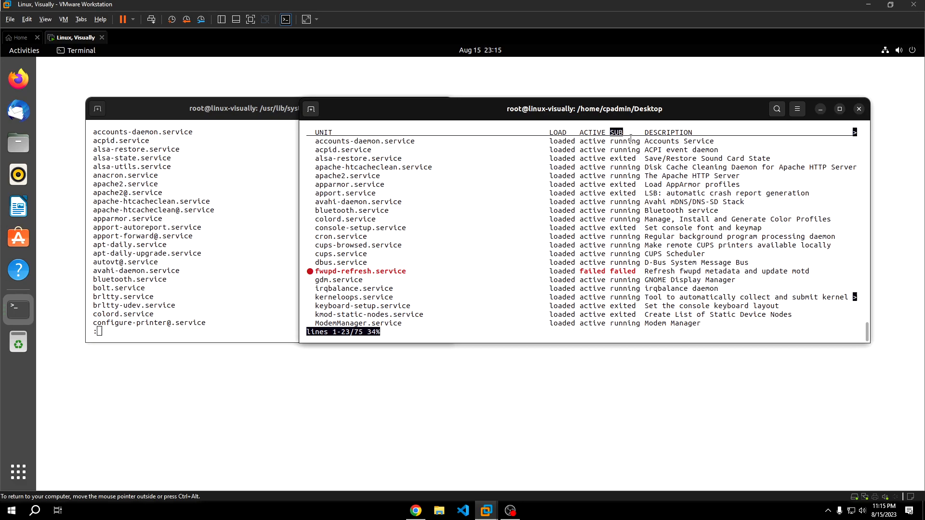
pyautogui.moveTo(654, 115)
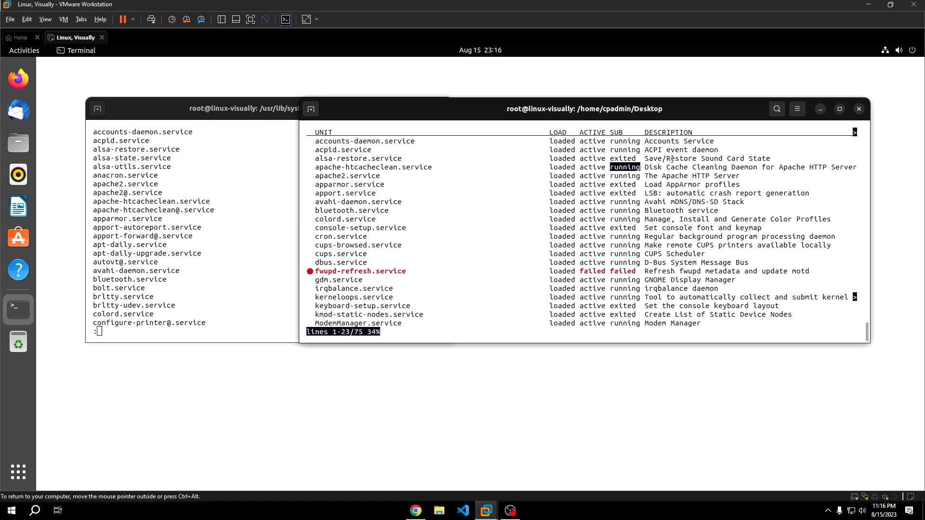
pyautogui.moveTo(500, 180)
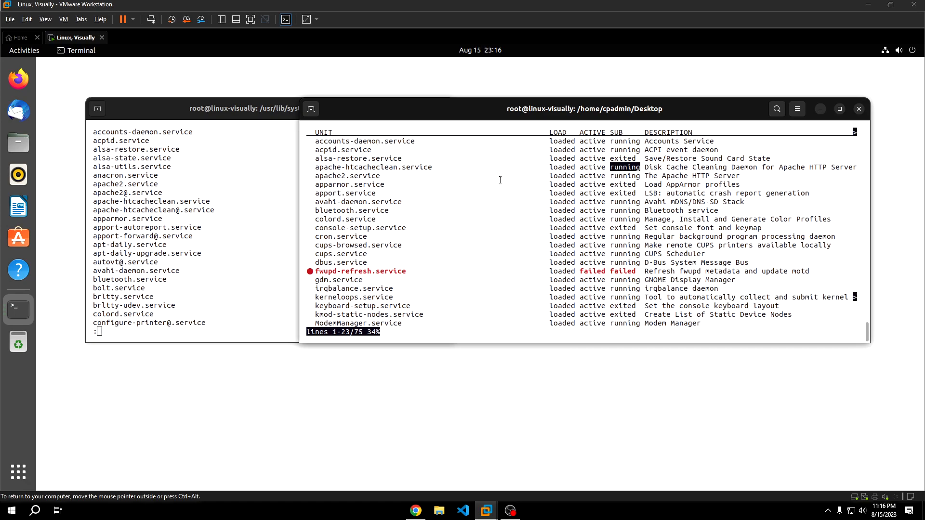
pyautogui.scroll(-3)
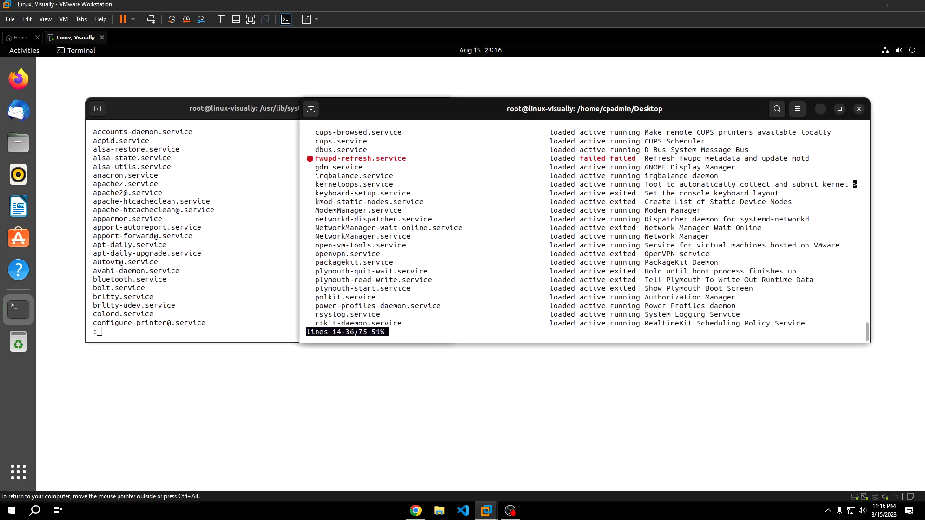
pyautogui.scroll(-3)
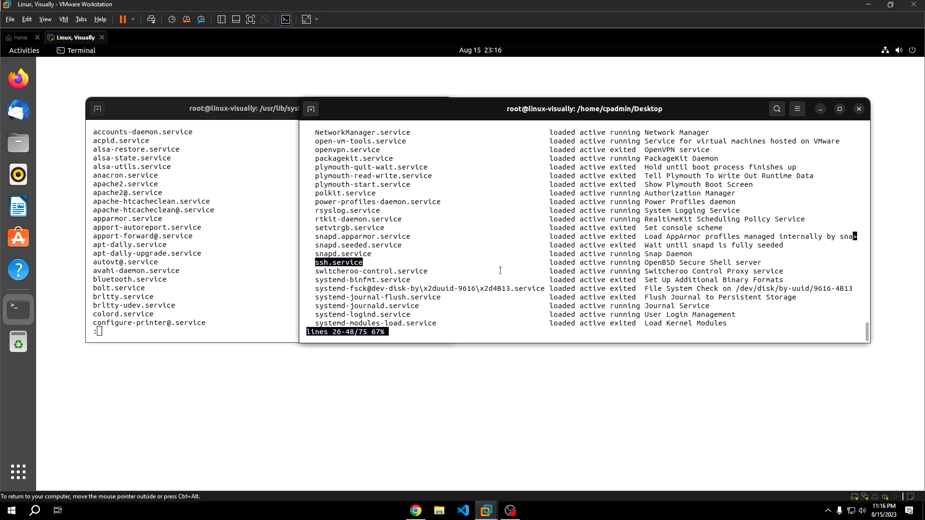
pyautogui.press('q')
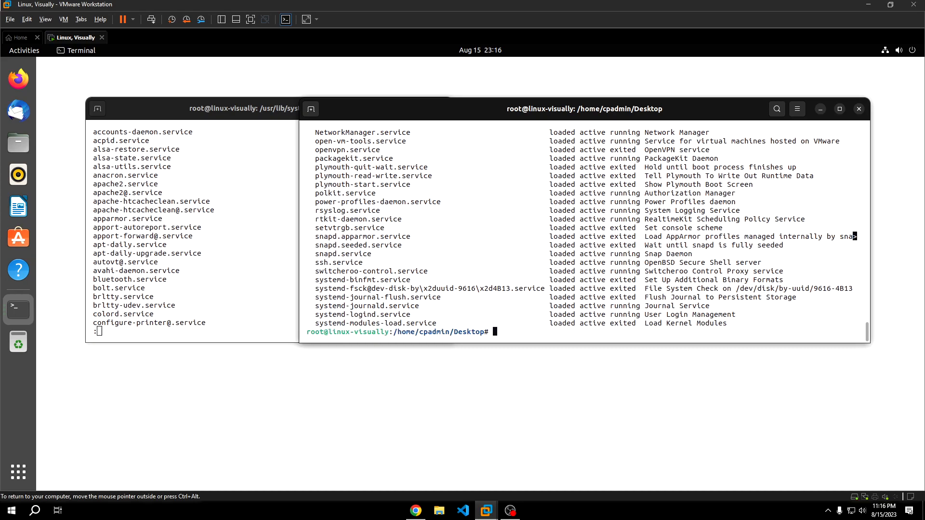
pyautogui.write('systemctl')
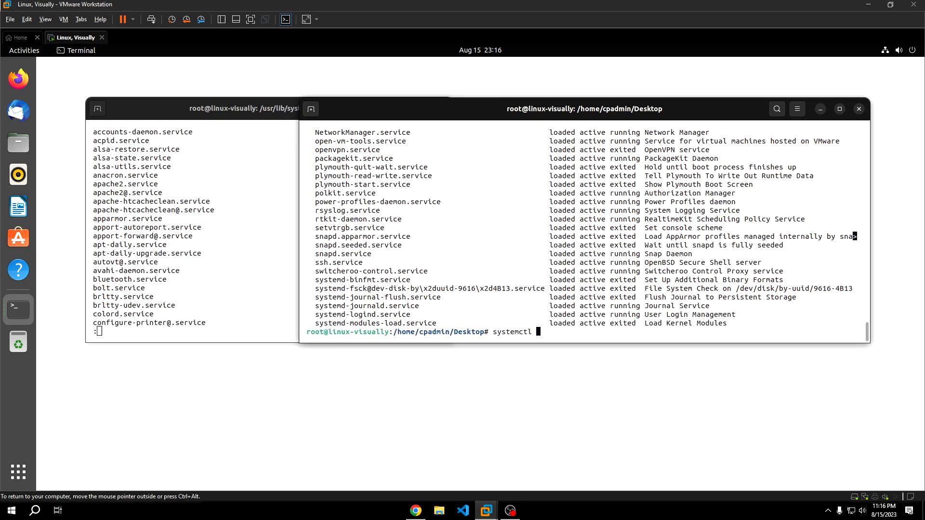
pyautogui.write('stop ssh')
pyautogui.write('sd')
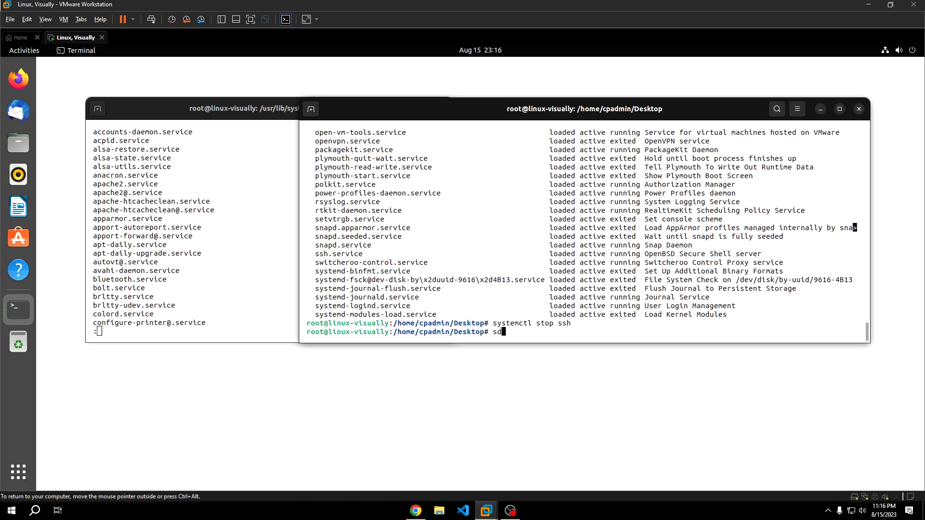
# Check ssh is inactive, restart ssh, and confirm it is running again
pyautogui.write('ystemctl status ssh')
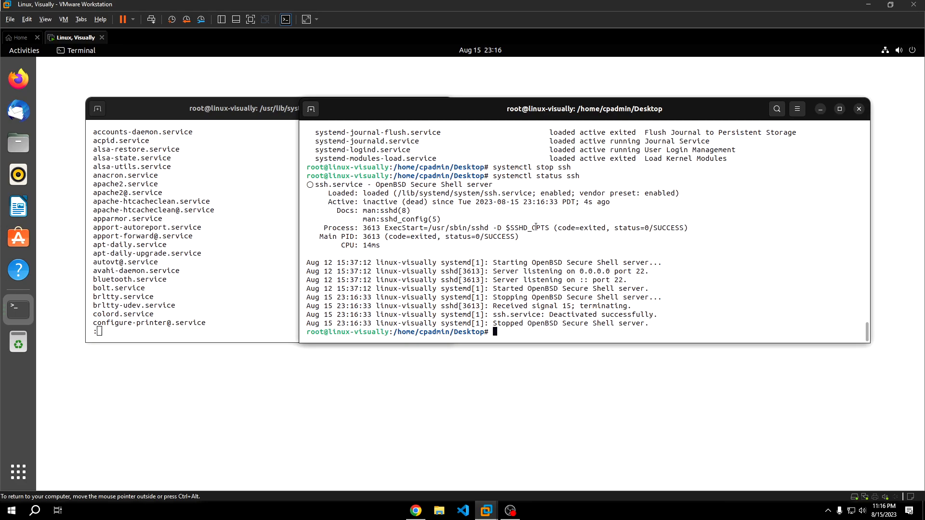
pyautogui.write('systemctl restart ssh')
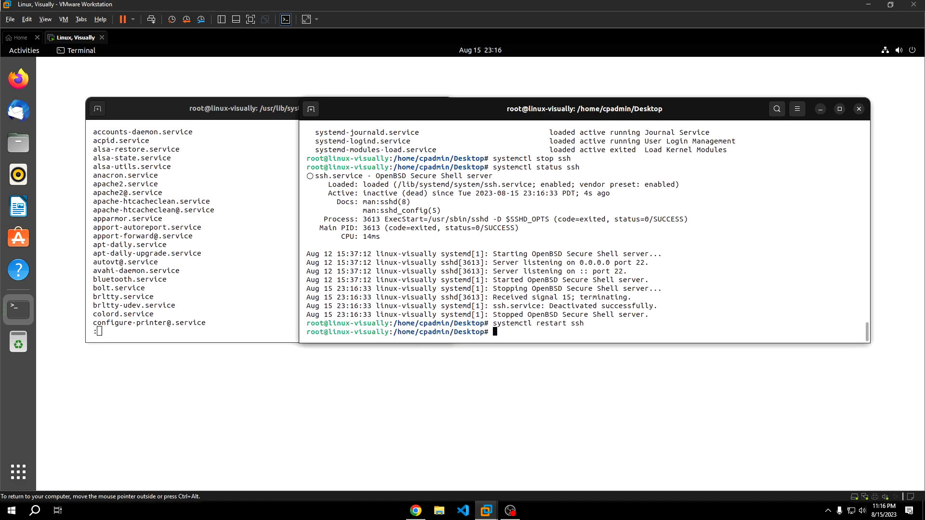
pyautogui.press('Return')
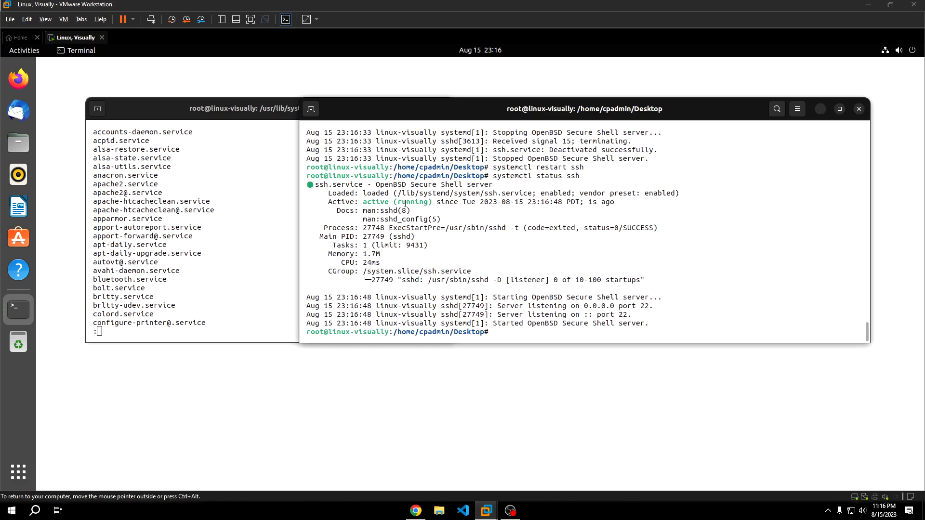
pyautogui.moveTo(490, 217)
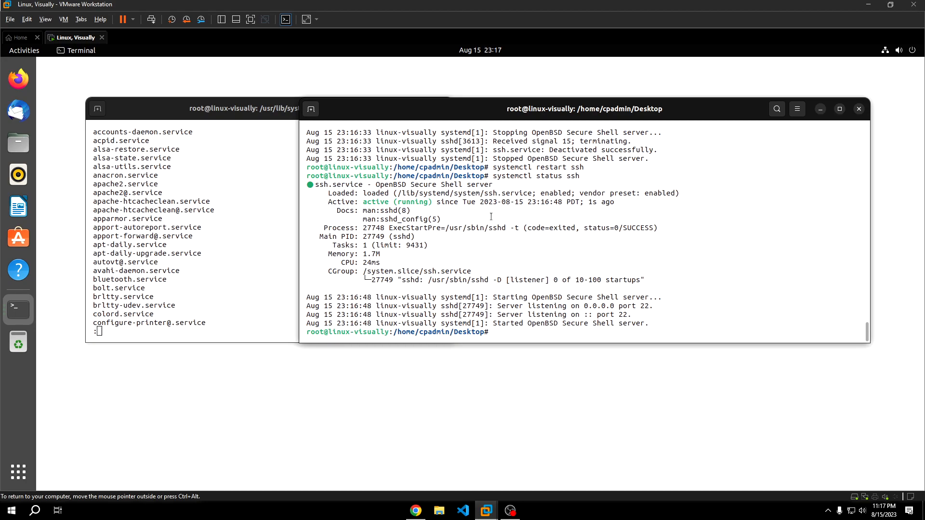
# Open /etc/ssh/sshd_config in gedit, then begin typing systemctl restart at the prompt
pyautogui.write('g')
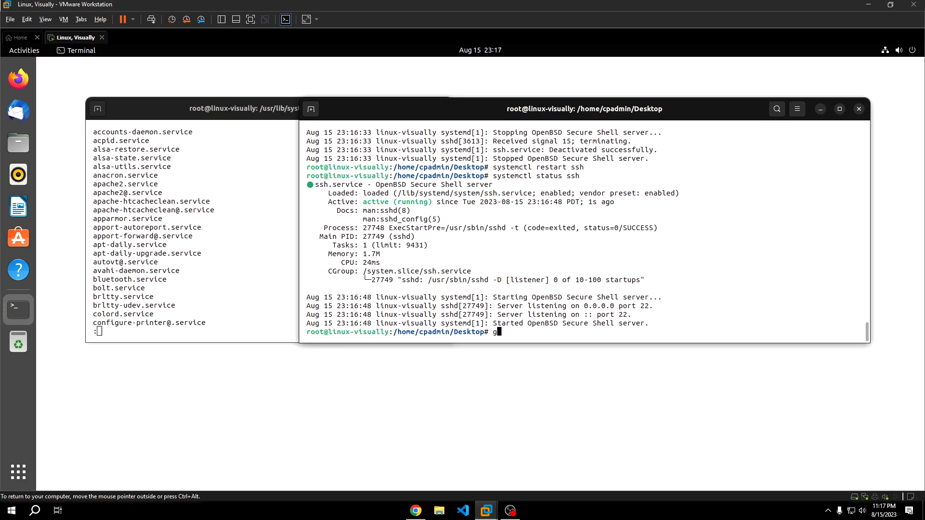
pyautogui.write('edit /etc/ssh/')
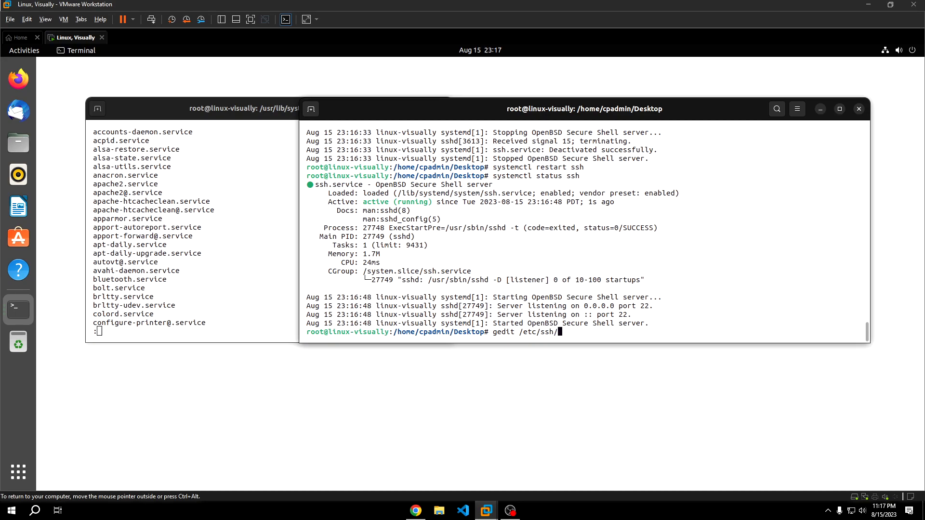
pyautogui.write('sshd_config')
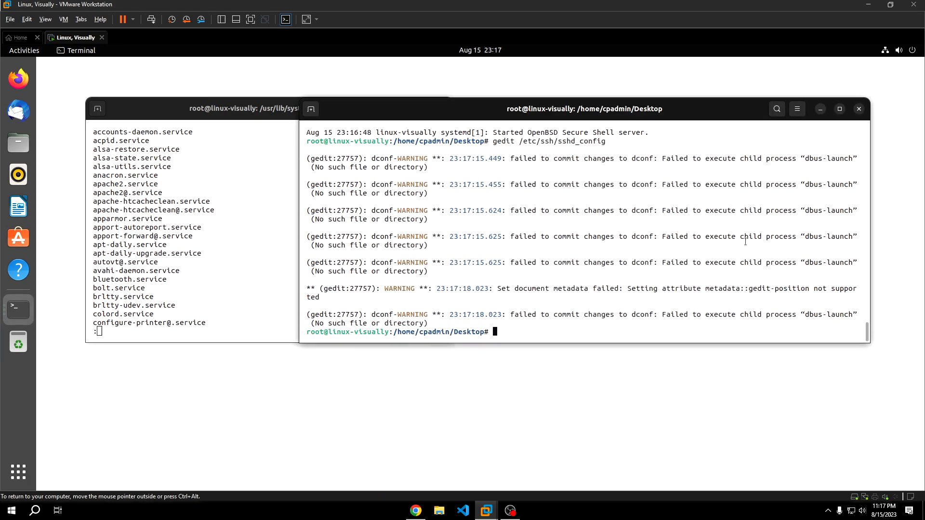
pyautogui.write('systemctl resta')
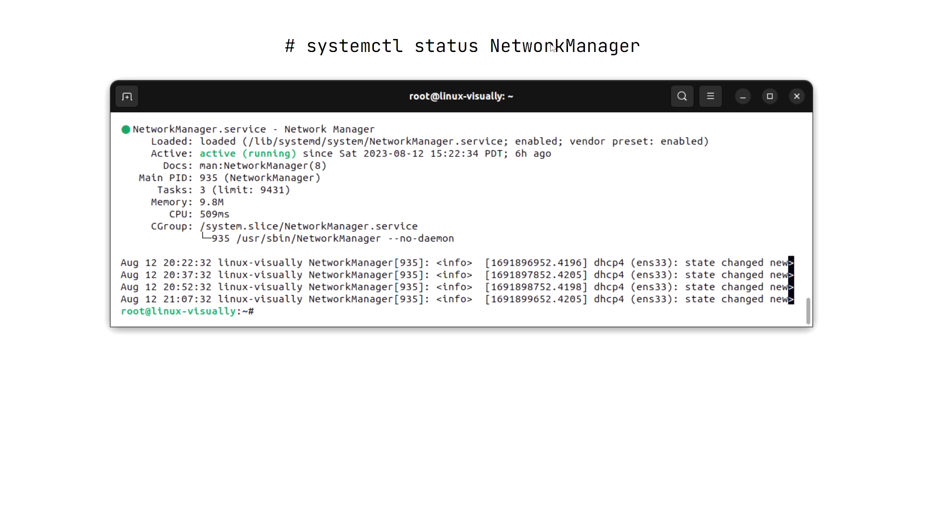
pyautogui.moveTo(498, 111)
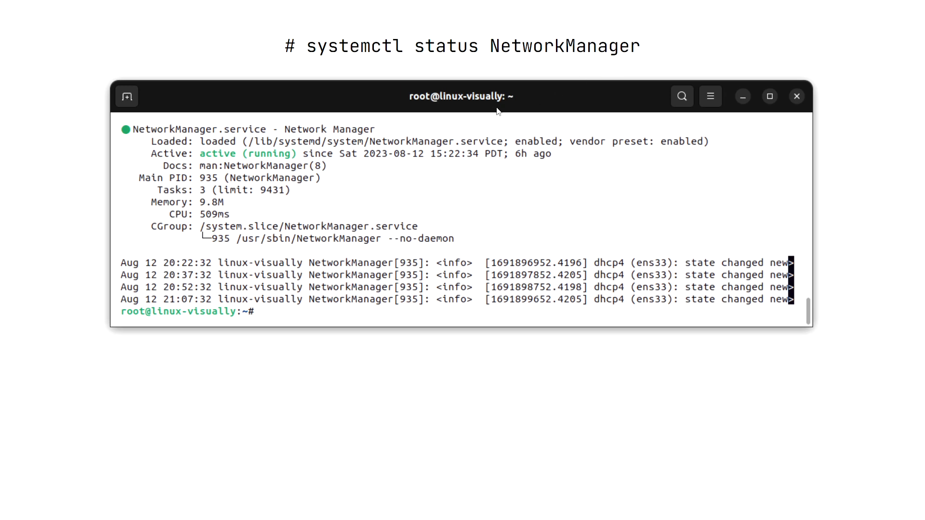
pyautogui.moveTo(480, 231)
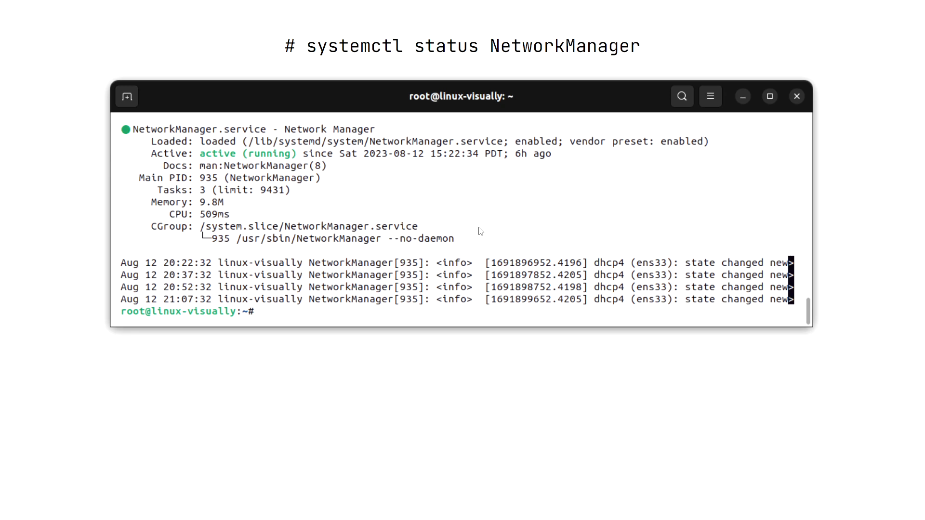
pyautogui.moveTo(632, 314)
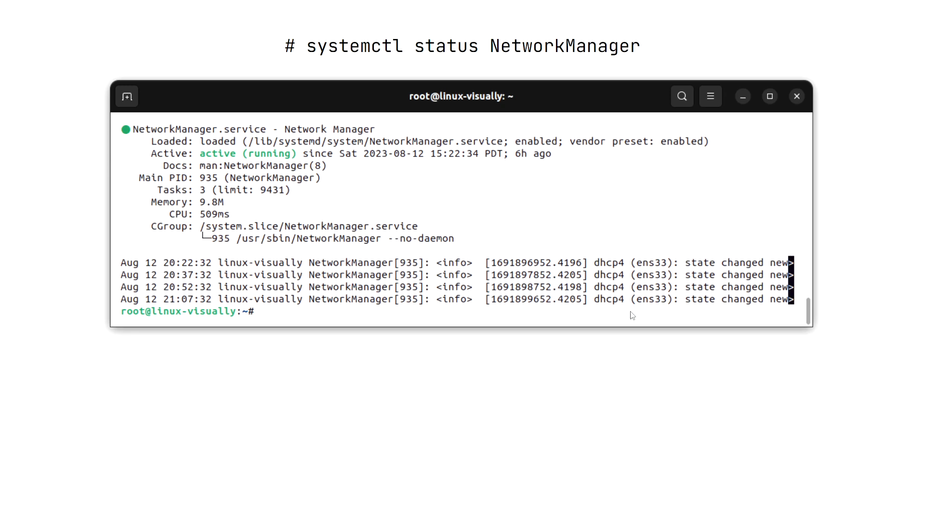
pyautogui.moveTo(683, 279)
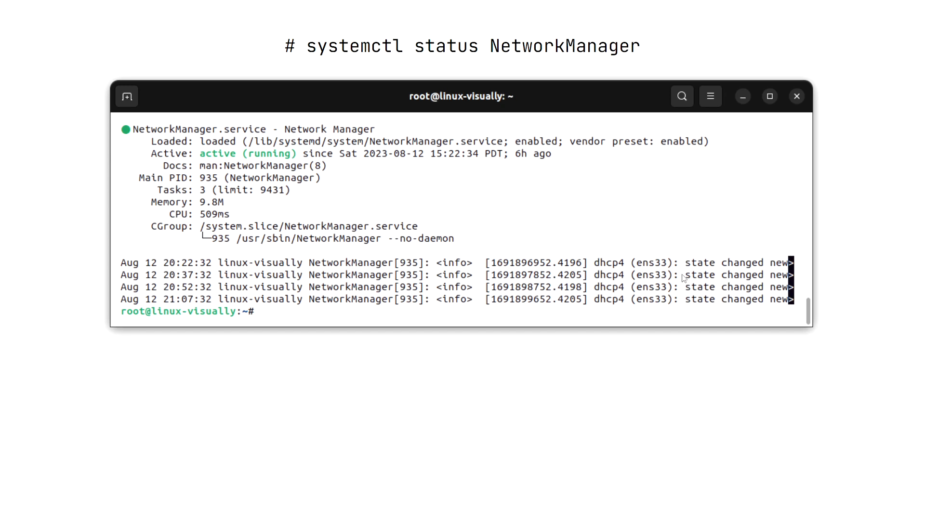
pyautogui.moveTo(210, 179)
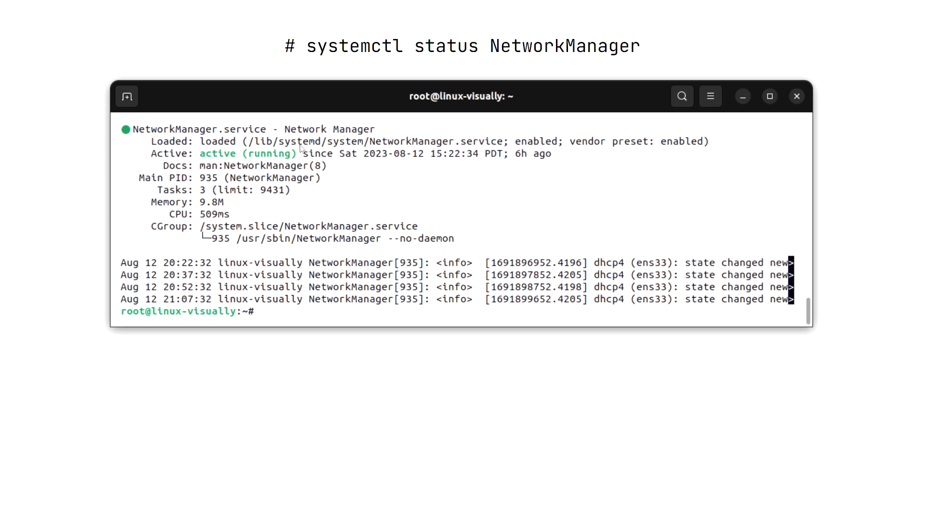
pyautogui.moveTo(222, 174)
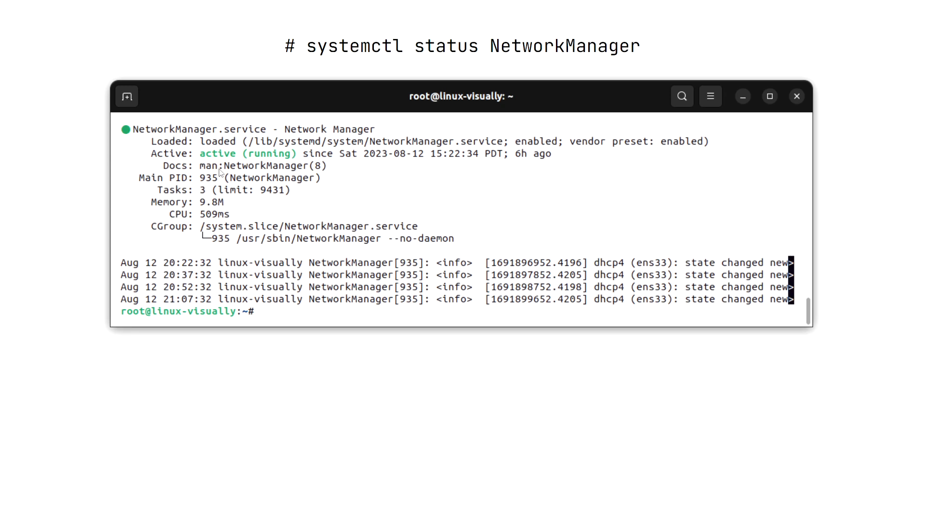
pyautogui.moveTo(210, 204)
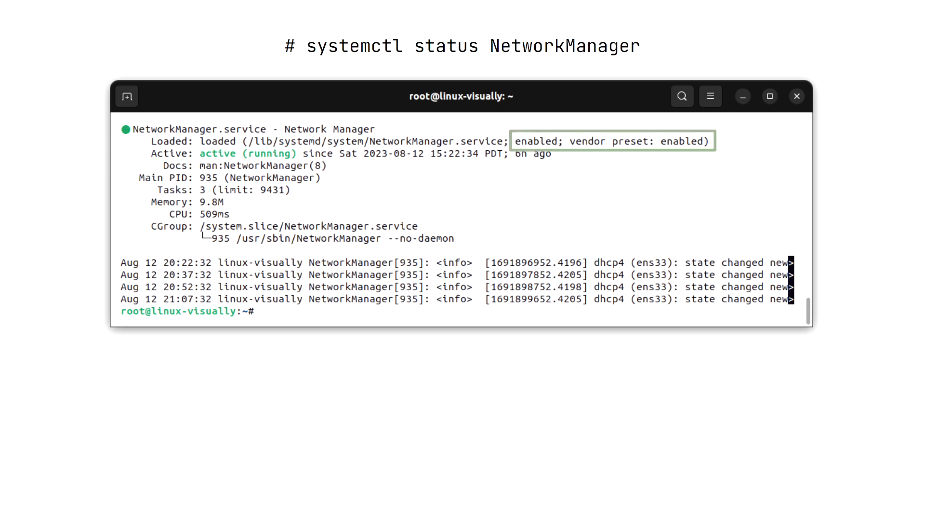
pyautogui.moveTo(677, 169)
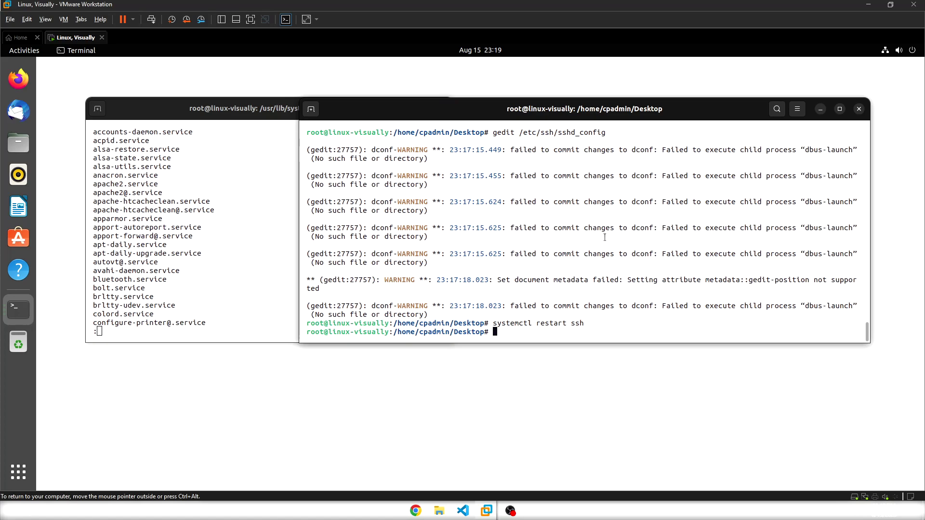
# Enable ssh at boot, reopen sshd_config in gedit, and highlight 'enabled' in the status
pyautogui.write('systemctl')
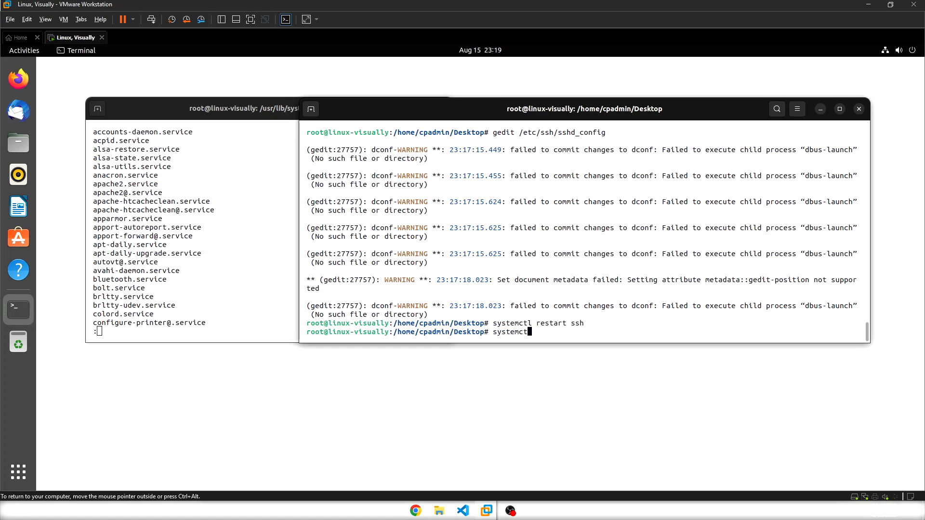
pyautogui.write('enable ssh')
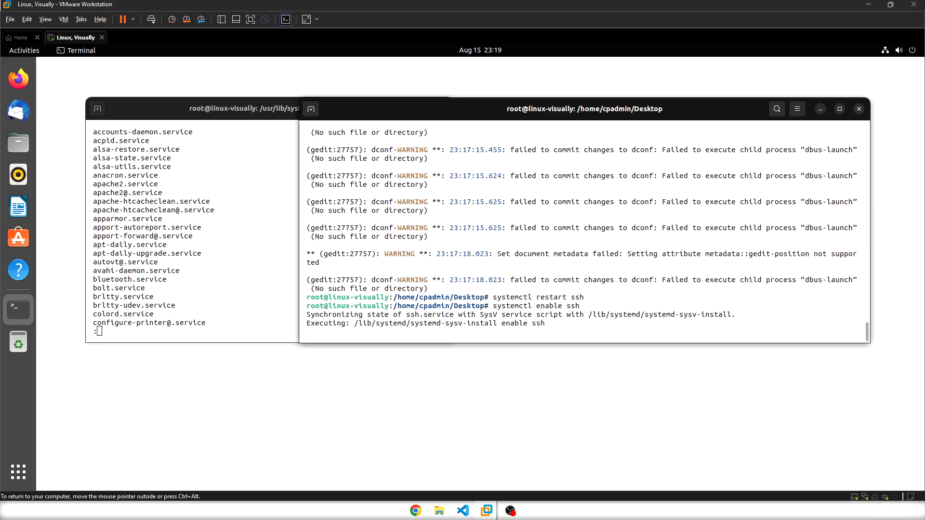
pyautogui.write('gedit /etc/ssh/sshd_config')
pyautogui.write('systemctl status ssh')
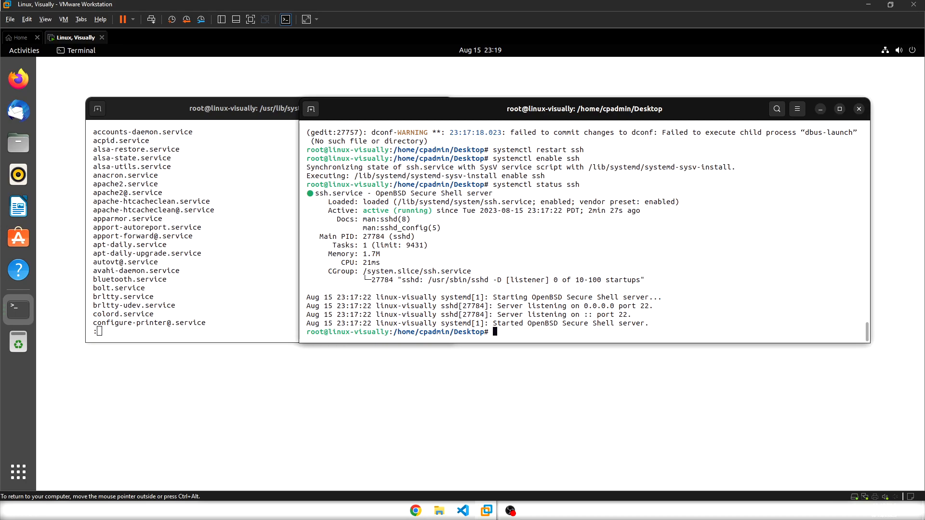
pyautogui.doubleClick(556, 202)
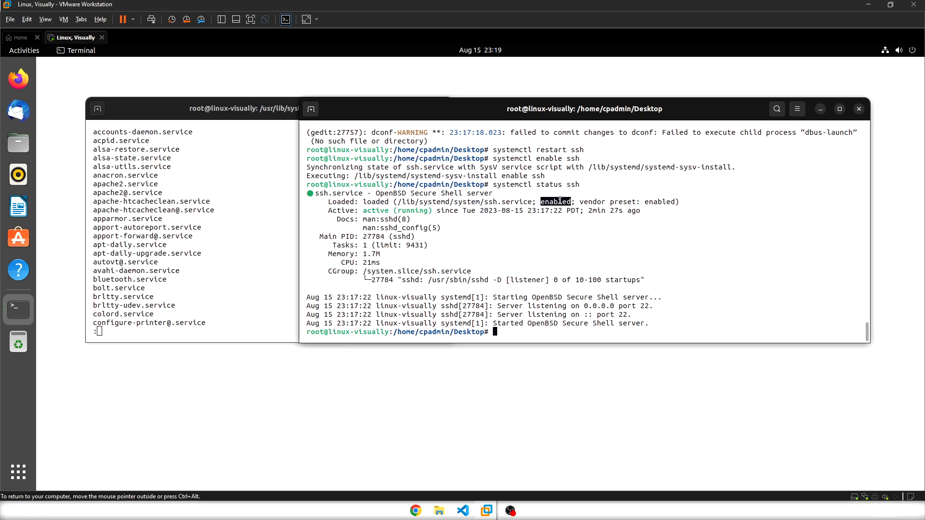
# Disable ssh at boot and highlight ssh.service and its disabled state in the status
pyautogui.write('systemctl enable ssh')
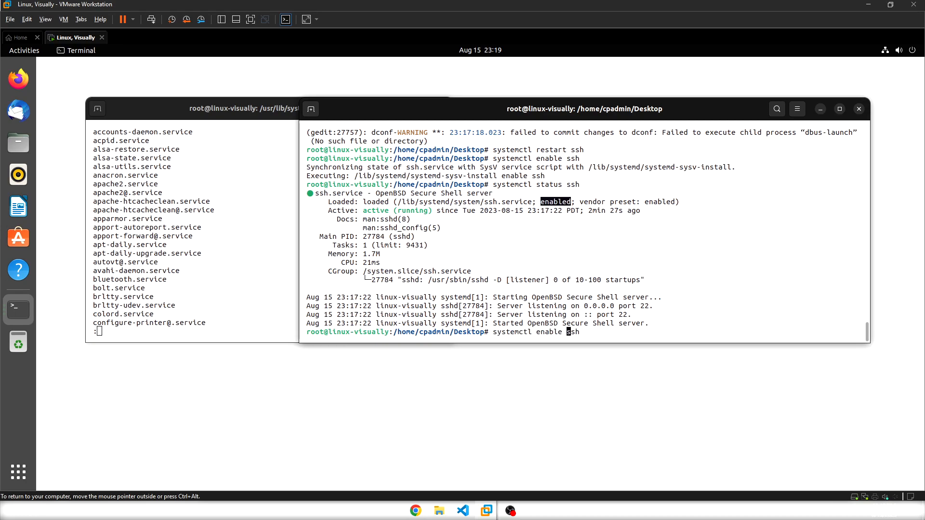
pyautogui.write('disable')
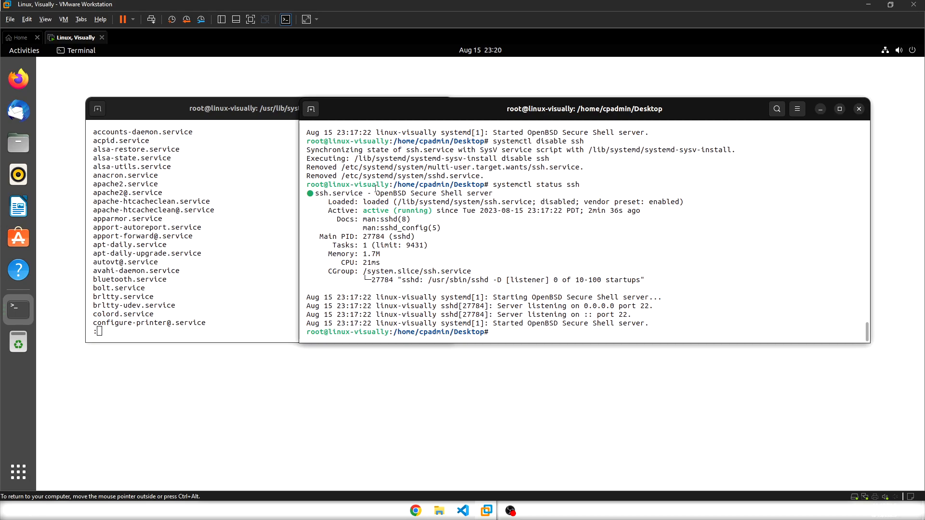
pyautogui.doubleClick(337, 193)
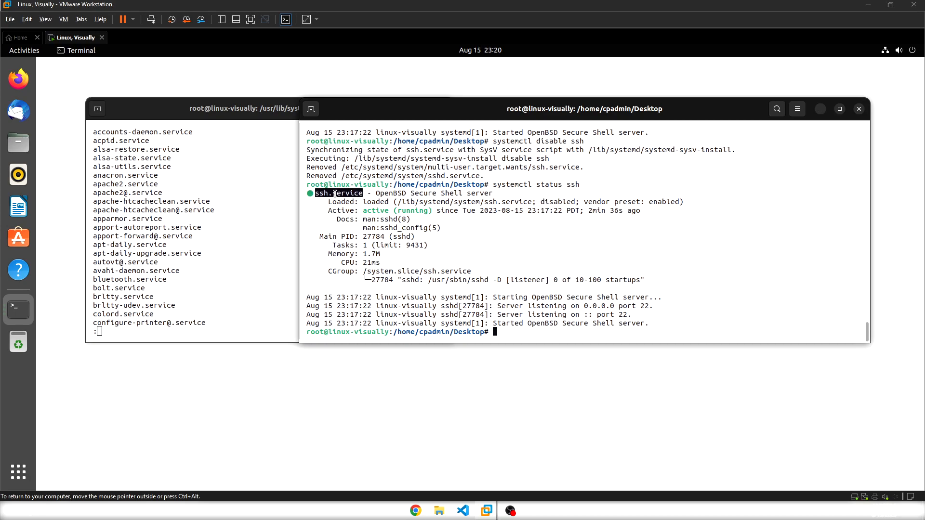
pyautogui.doubleClick(557, 202)
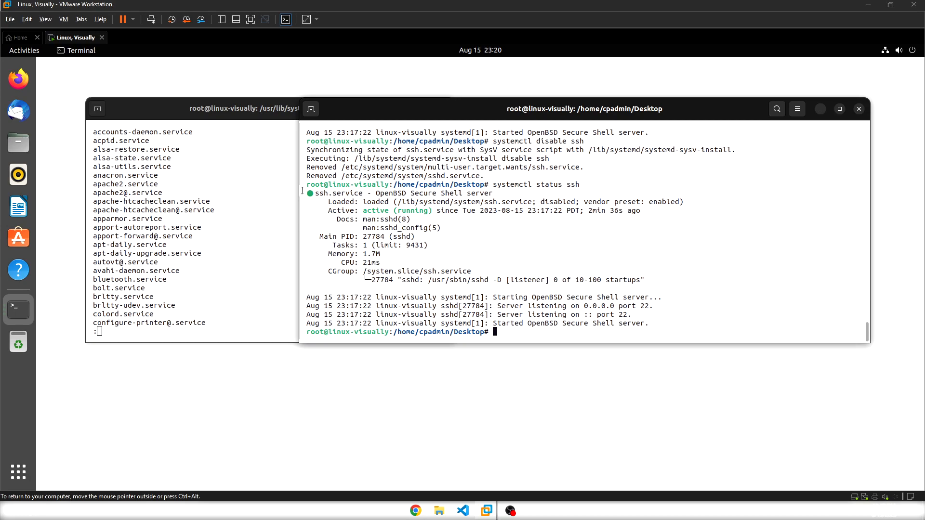
pyautogui.moveTo(400, 194)
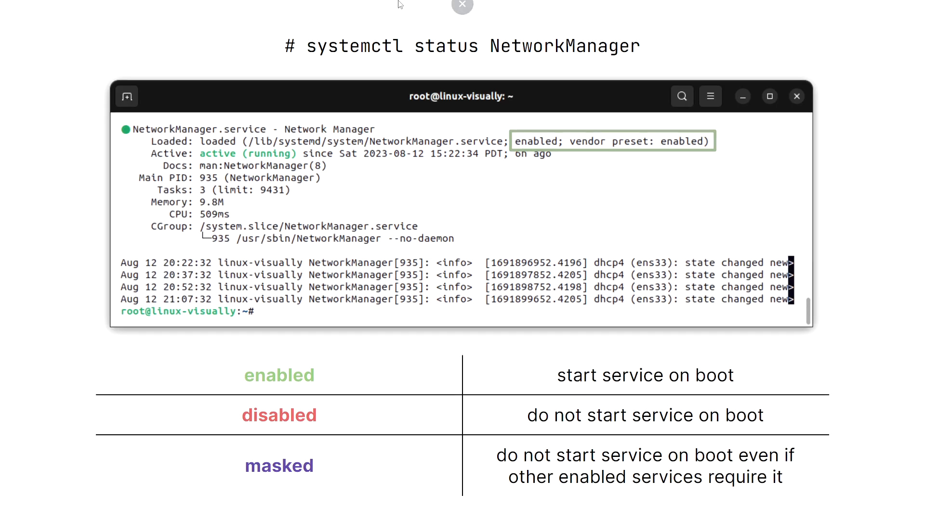
pyautogui.moveTo(750, 186)
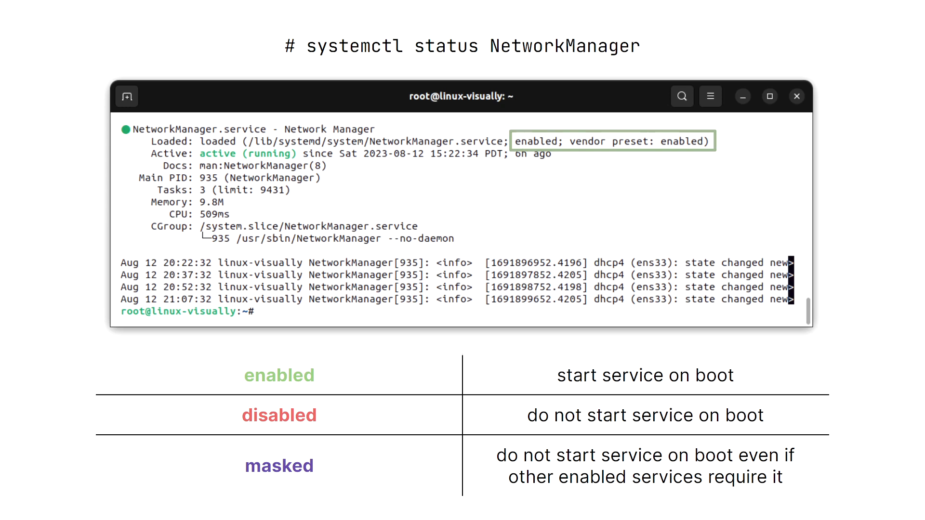
pyautogui.moveTo(344, 144)
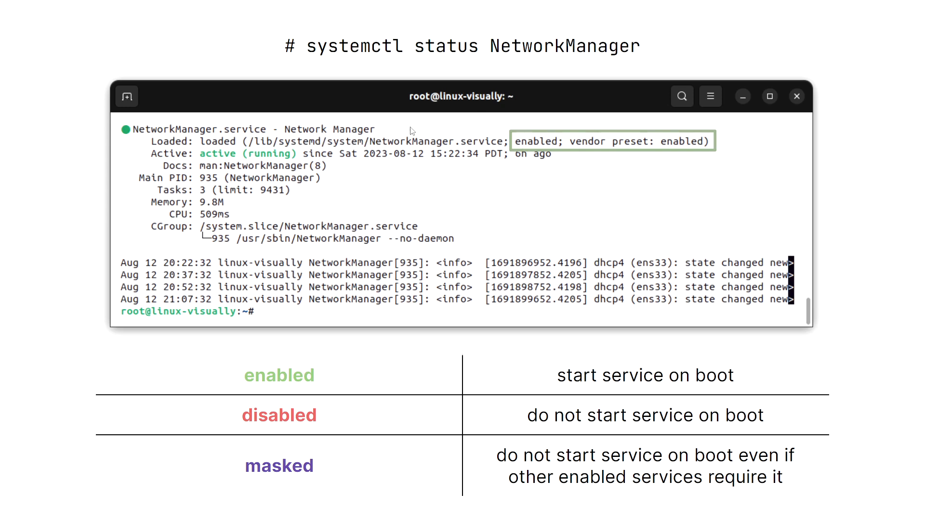
pyautogui.moveTo(448, 130)
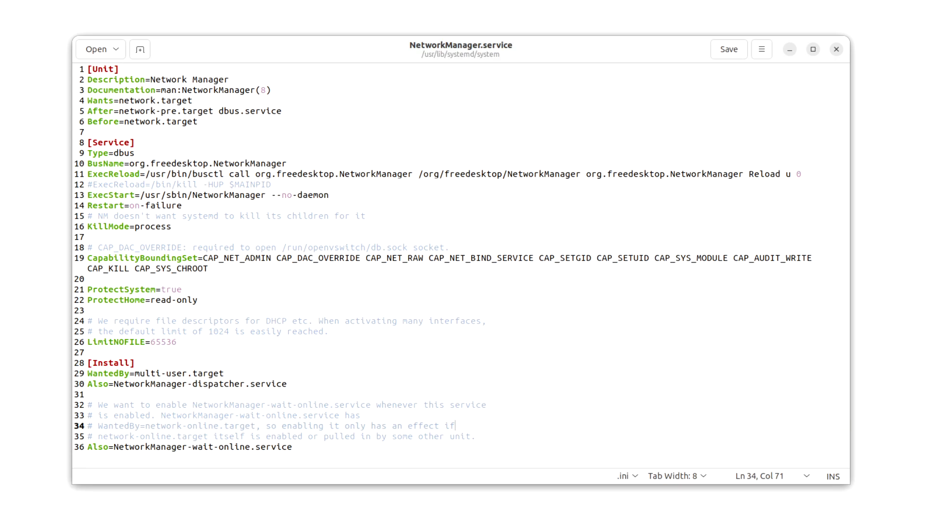
pyautogui.moveTo(156, 74)
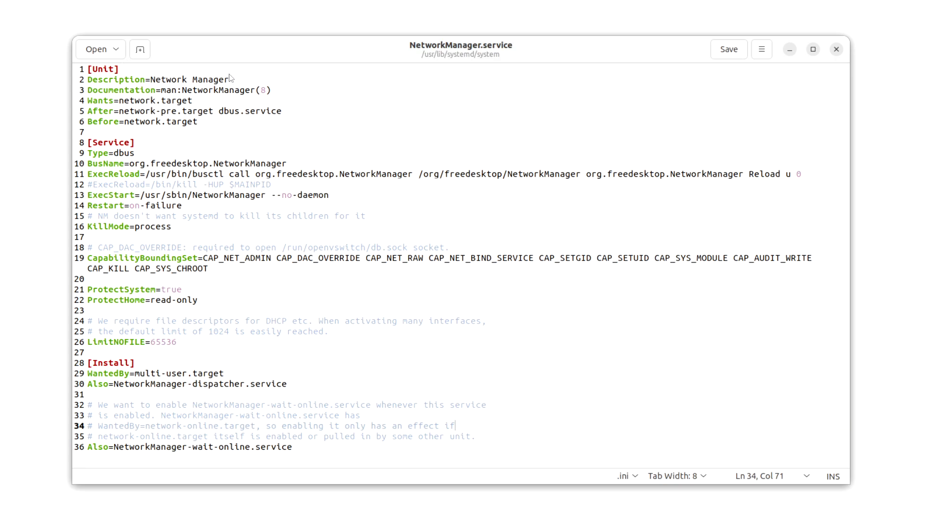
pyautogui.moveTo(178, 92)
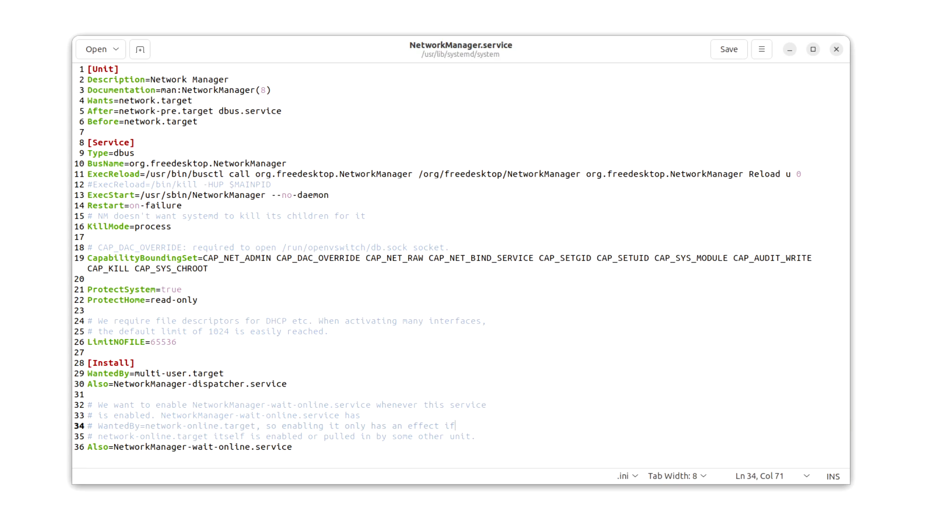
pyautogui.moveTo(164, 112)
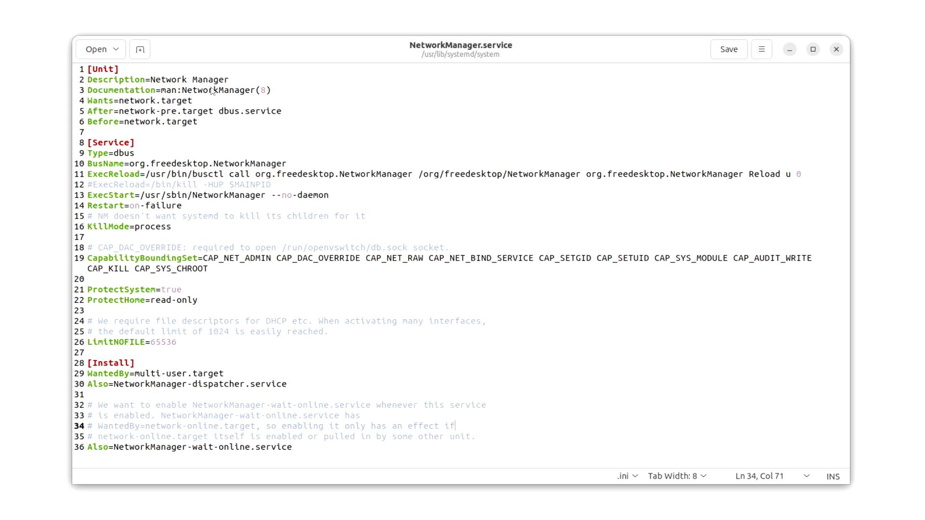
pyautogui.moveTo(219, 92)
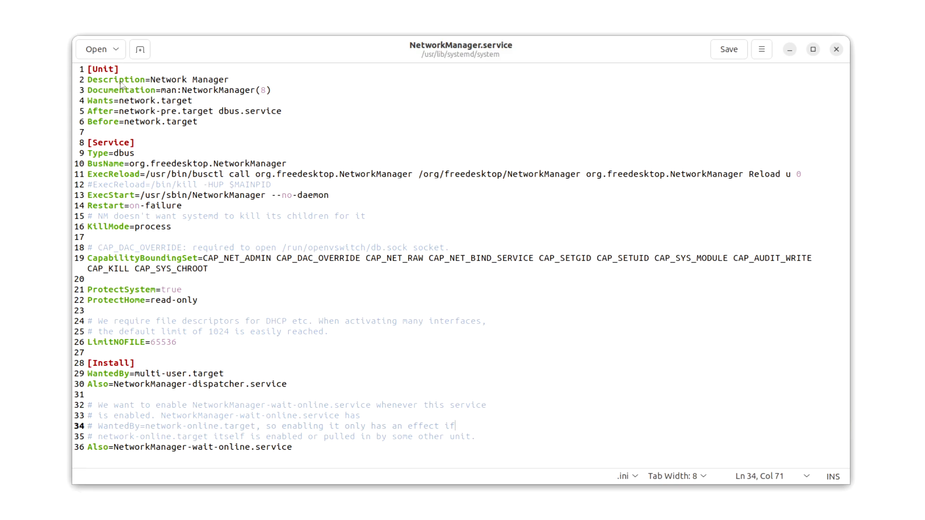
pyautogui.moveTo(119, 73)
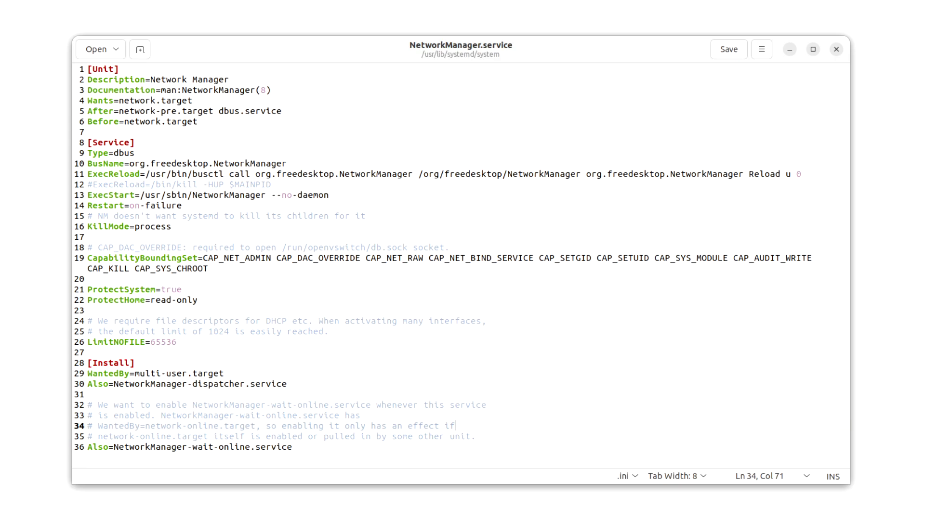
pyautogui.moveTo(109, 405)
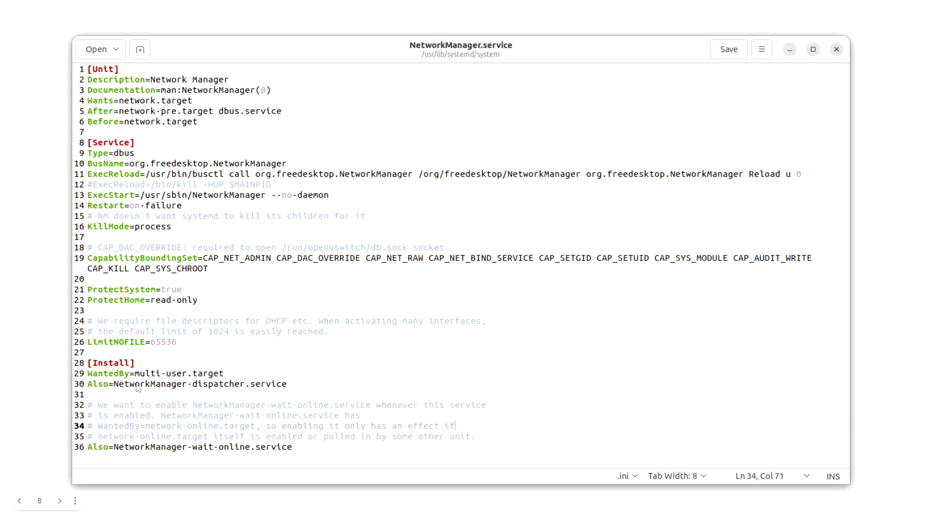
pyautogui.moveTo(223, 417)
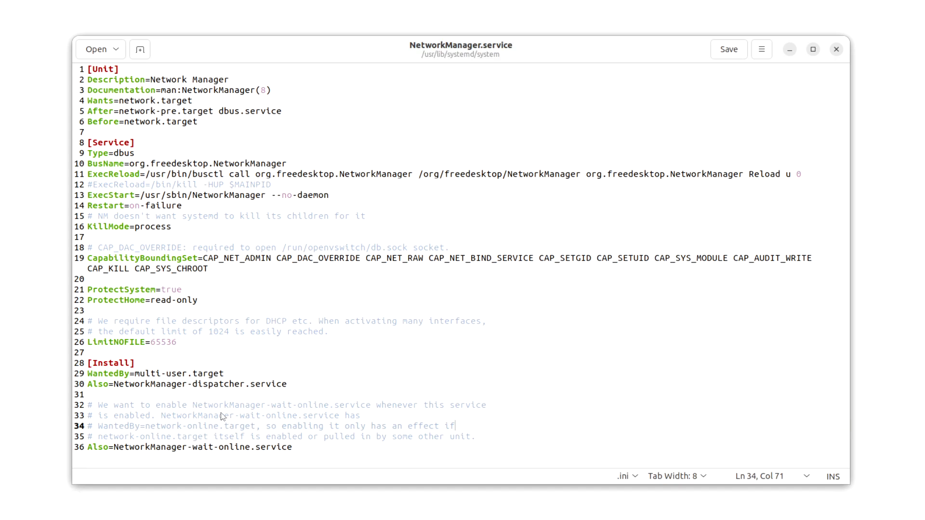
pyautogui.moveTo(270, 389)
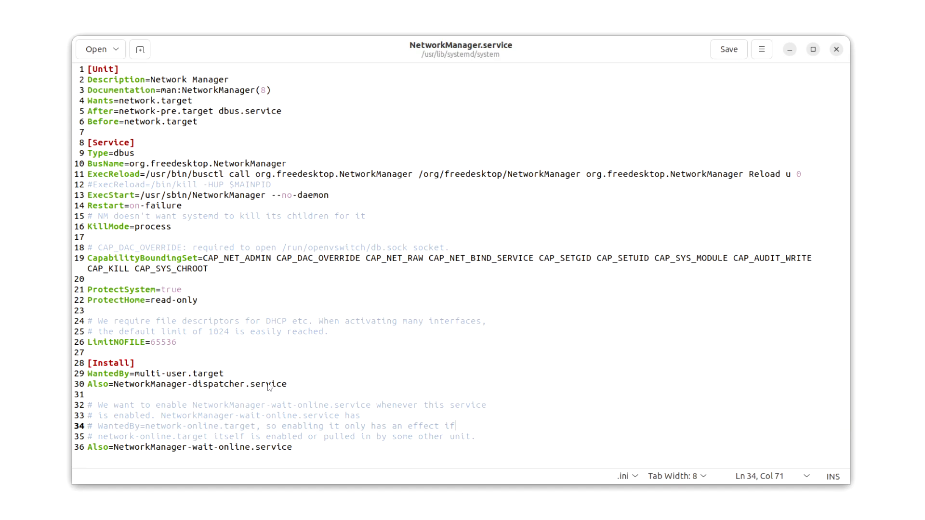
pyautogui.moveTo(263, 377)
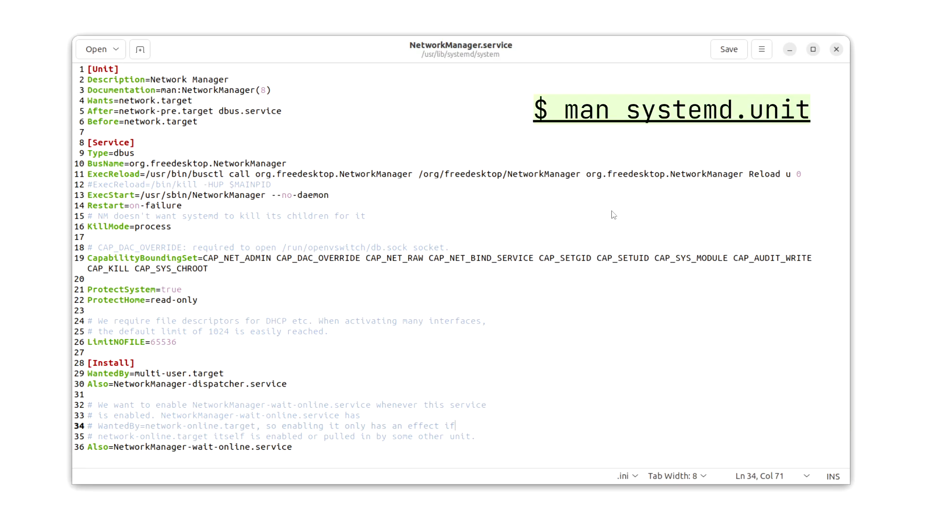
pyautogui.moveTo(764, 148)
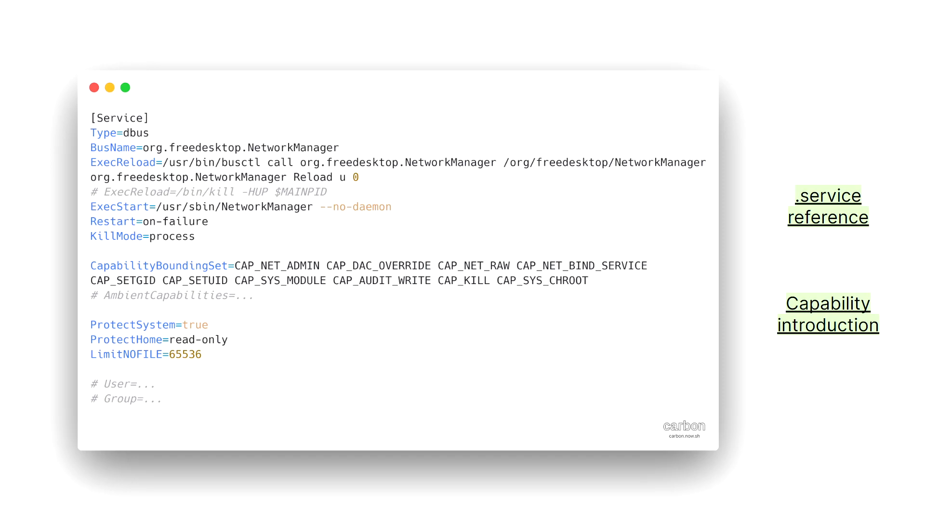
pyautogui.moveTo(373, 210)
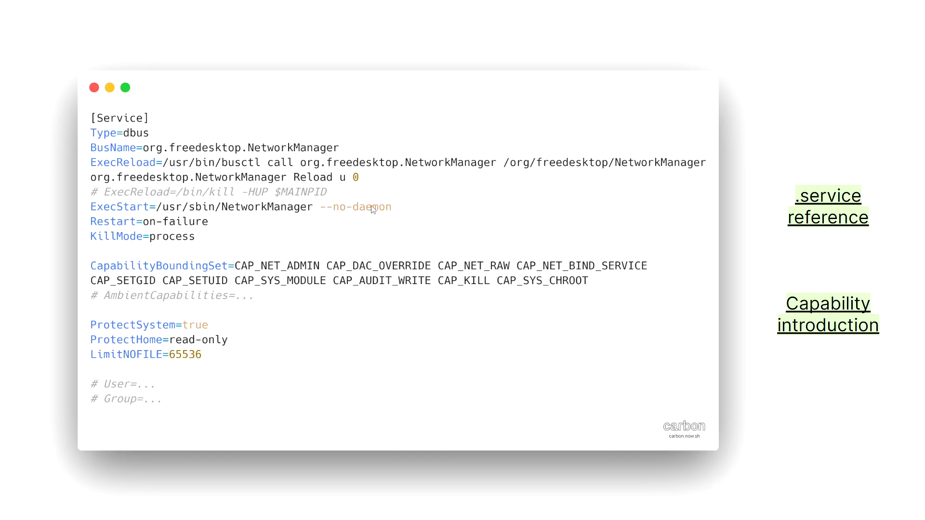
pyautogui.moveTo(408, 180)
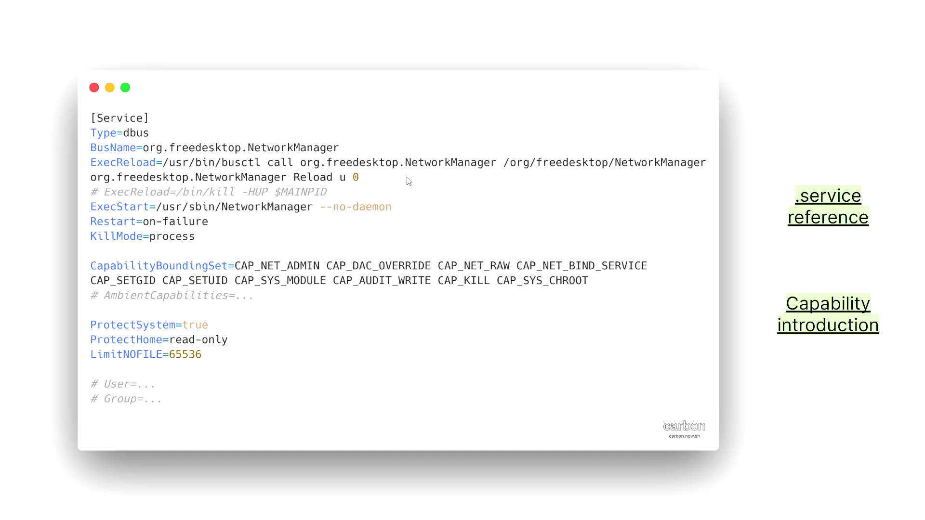
pyautogui.moveTo(412, 178)
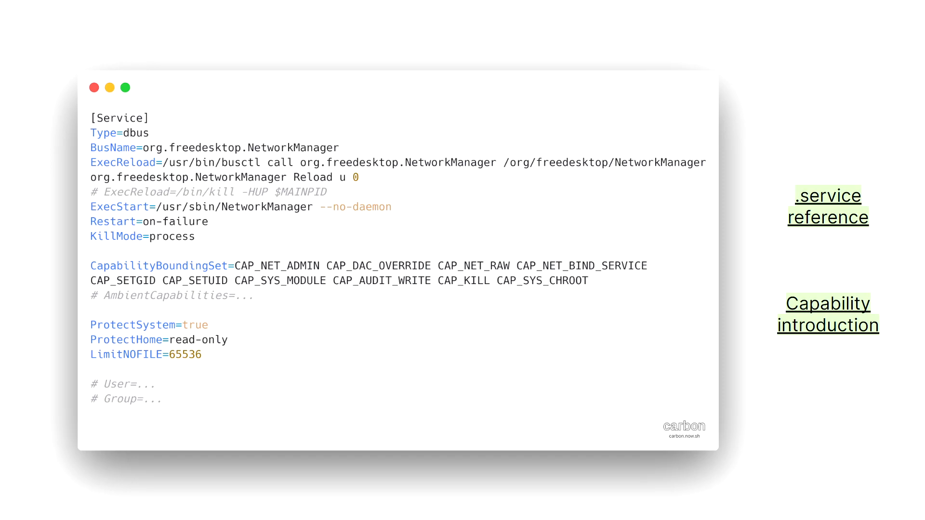
pyautogui.moveTo(443, 205)
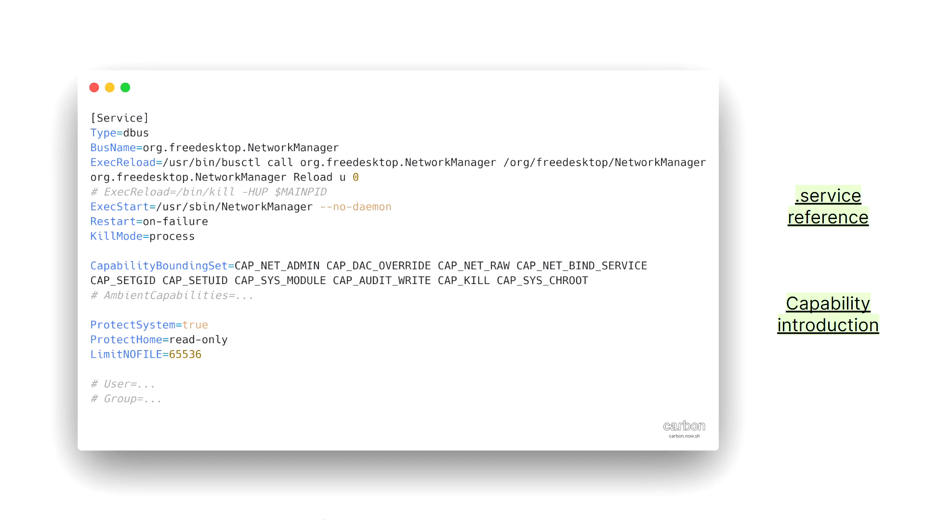
pyautogui.moveTo(852, 320)
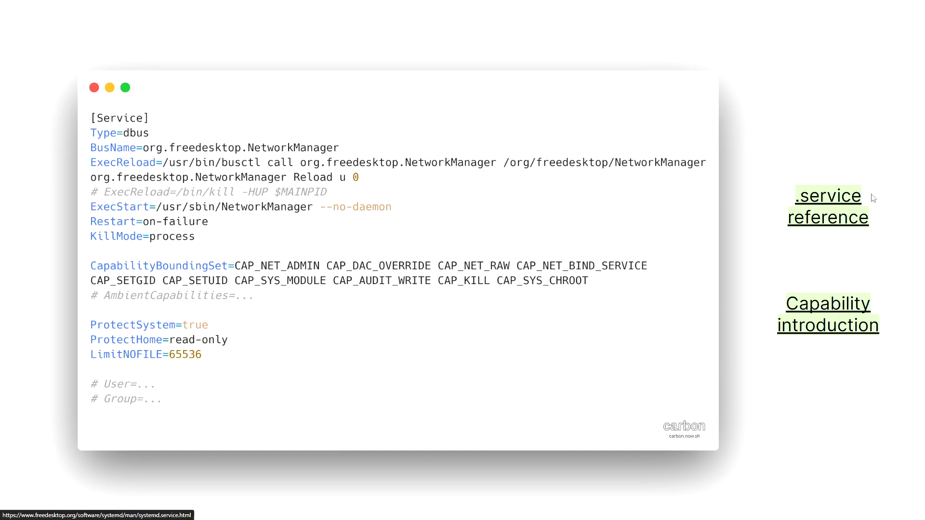
pyautogui.moveTo(167, 126)
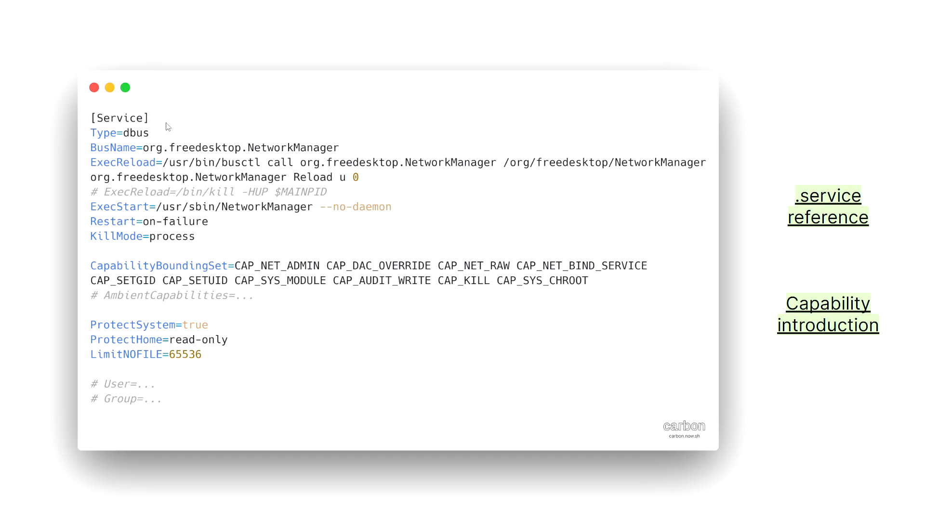
pyautogui.moveTo(378, 96)
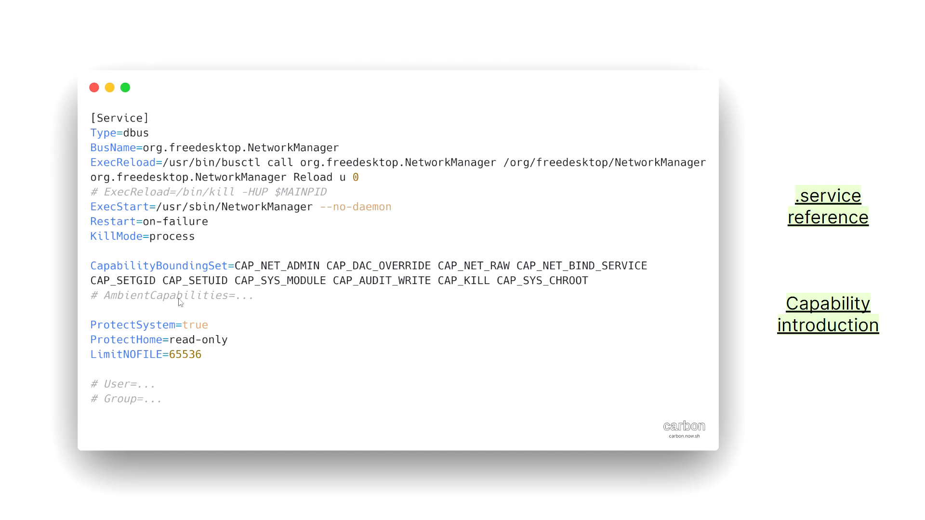
pyautogui.moveTo(197, 304)
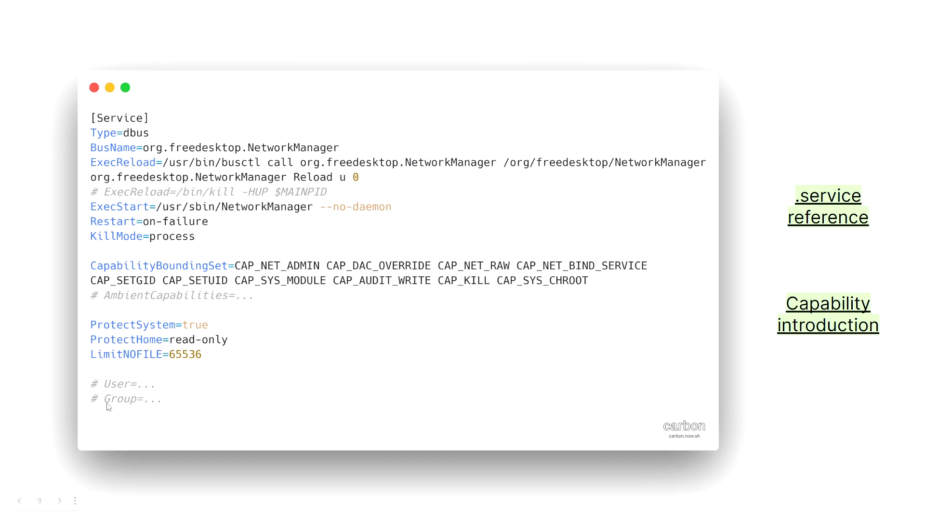
pyautogui.moveTo(149, 396)
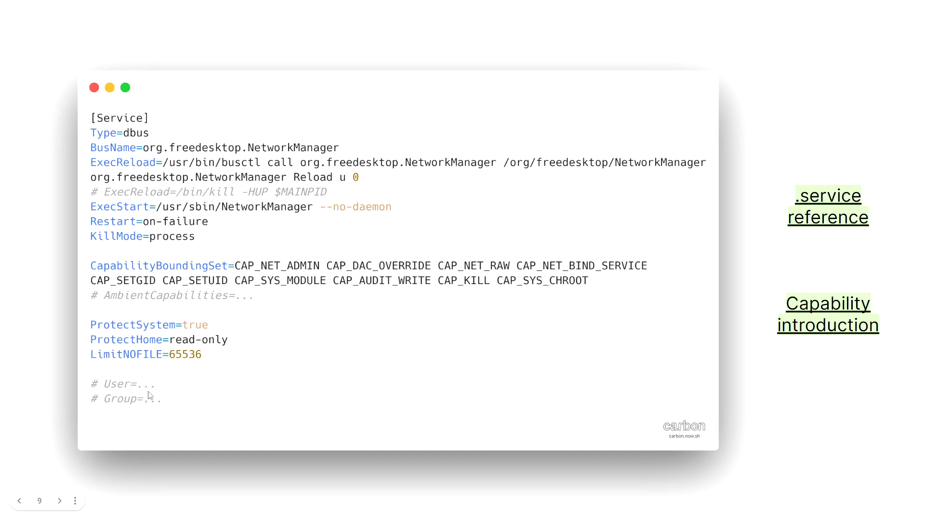
pyautogui.moveTo(150, 391)
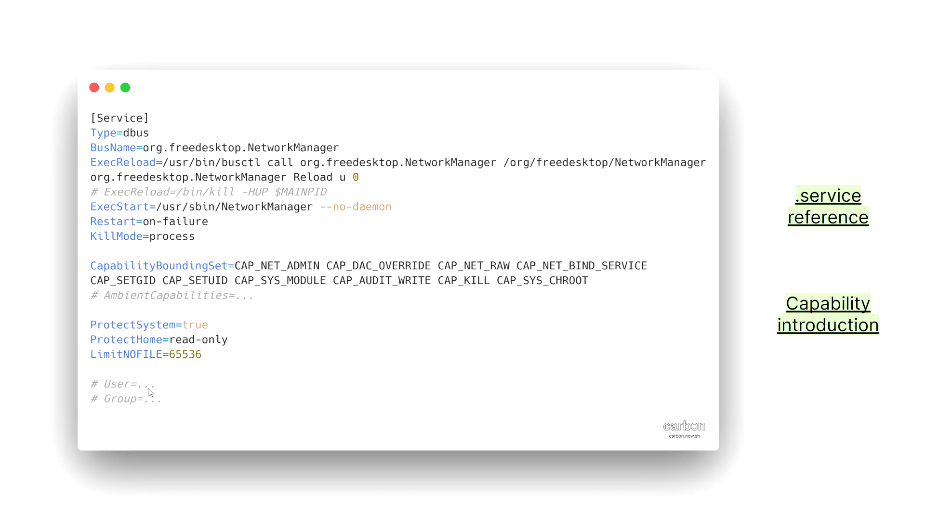
pyautogui.moveTo(168, 172)
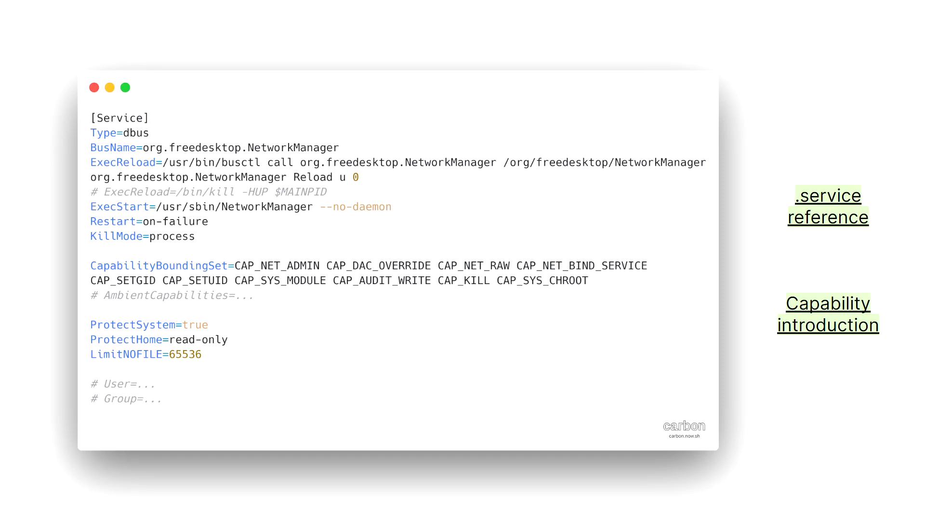
pyautogui.moveTo(57, 47)
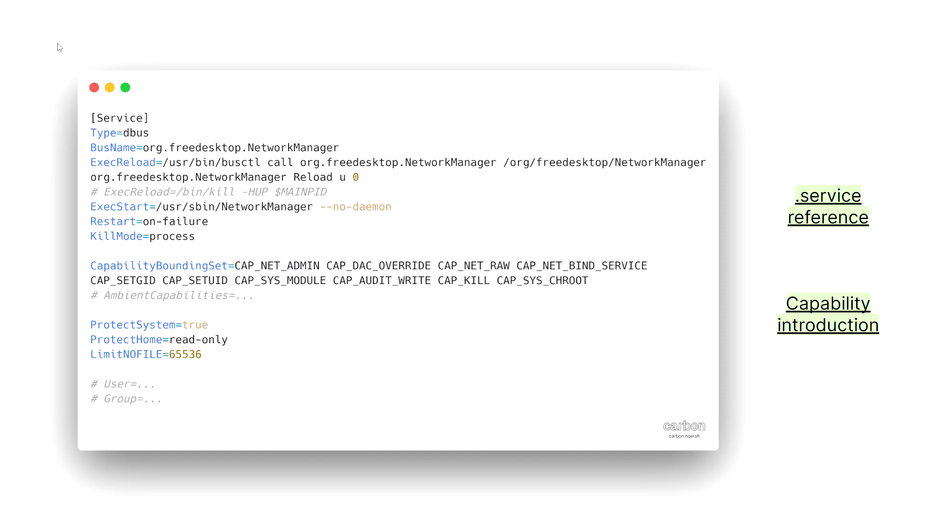
pyautogui.moveTo(139, 206)
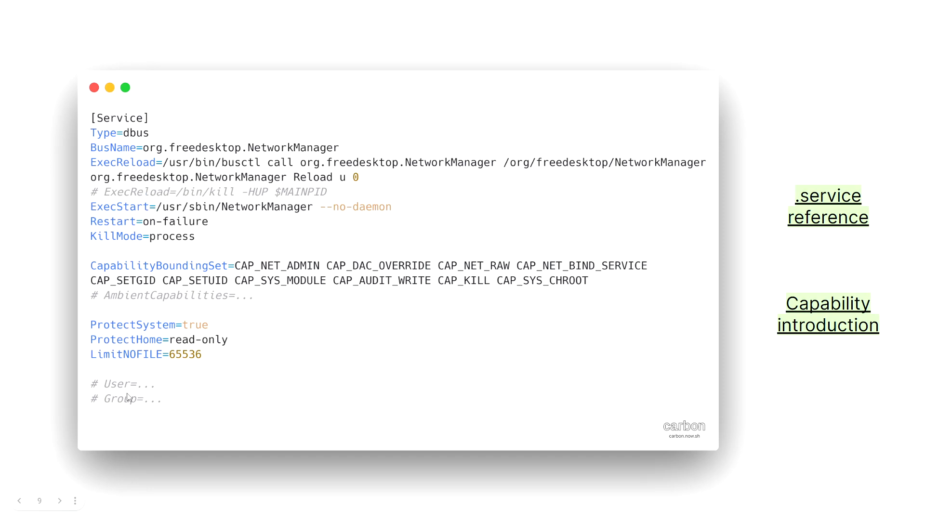
pyautogui.moveTo(114, 398)
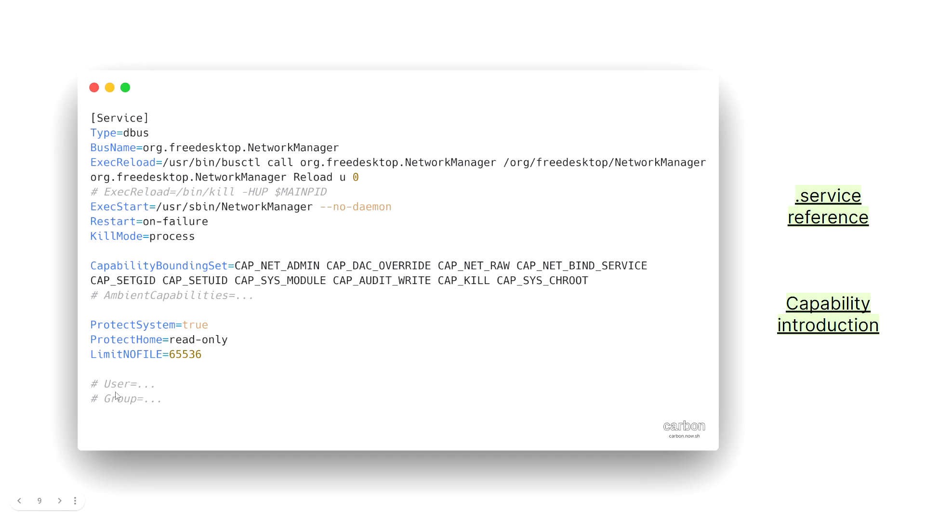
pyautogui.moveTo(232, 375)
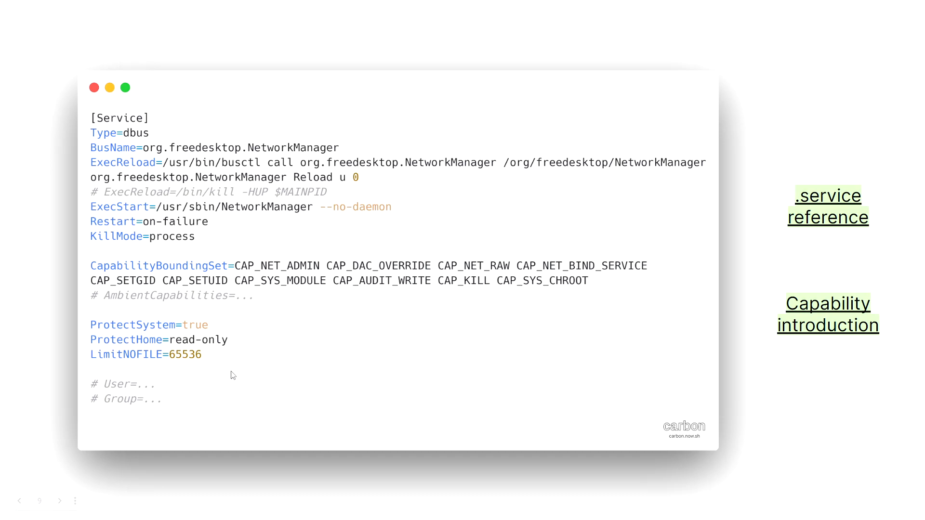
pyautogui.moveTo(181, 392)
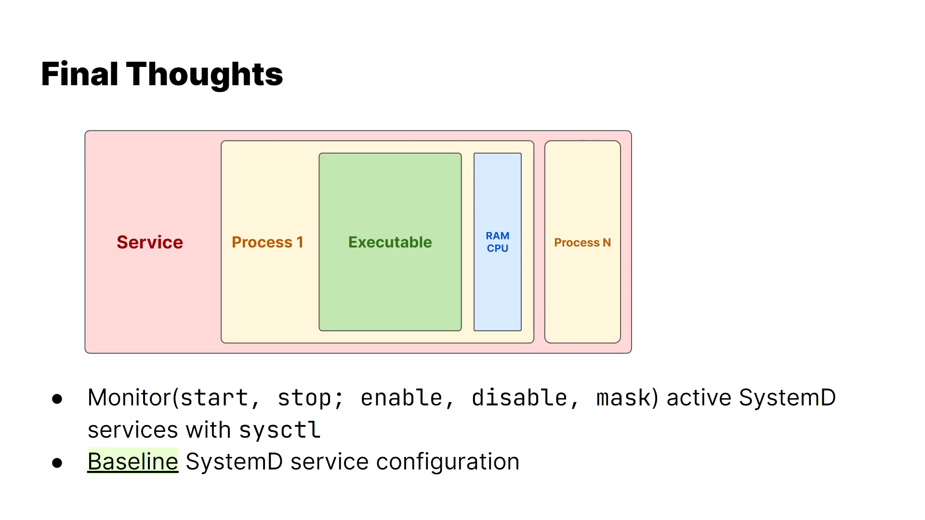
pyautogui.moveTo(134, 236)
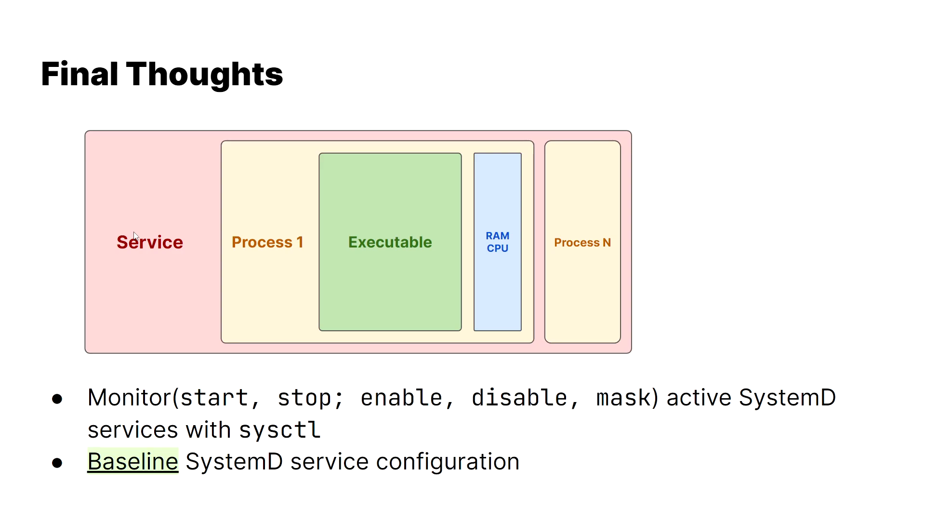
pyautogui.moveTo(206, 210)
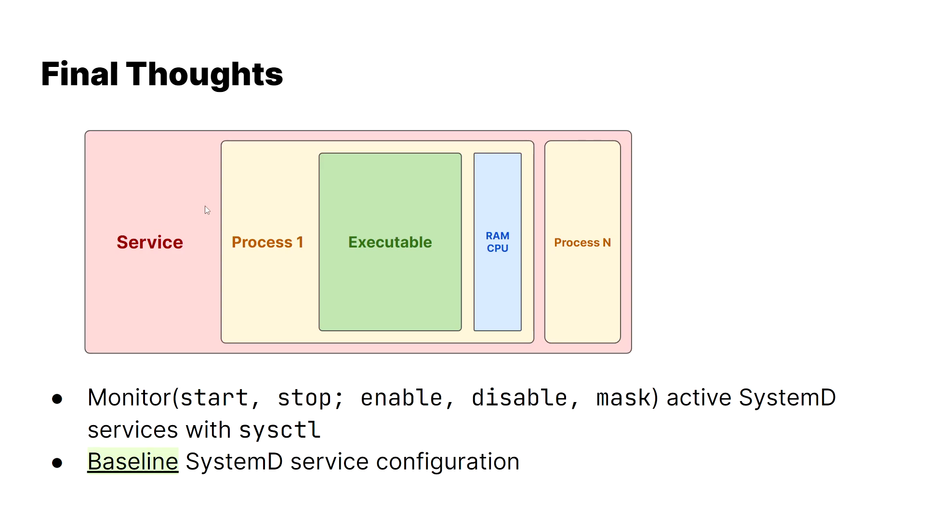
pyautogui.moveTo(223, 206)
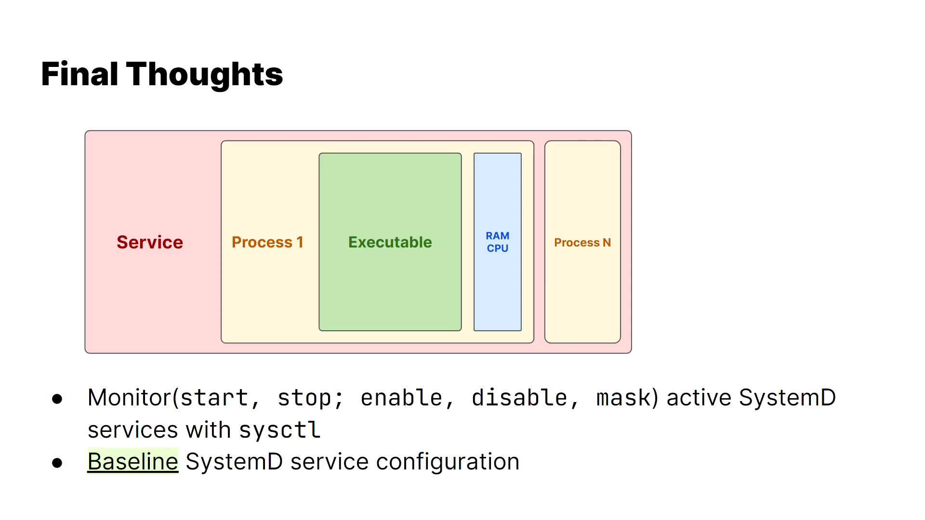
pyautogui.moveTo(507, 231)
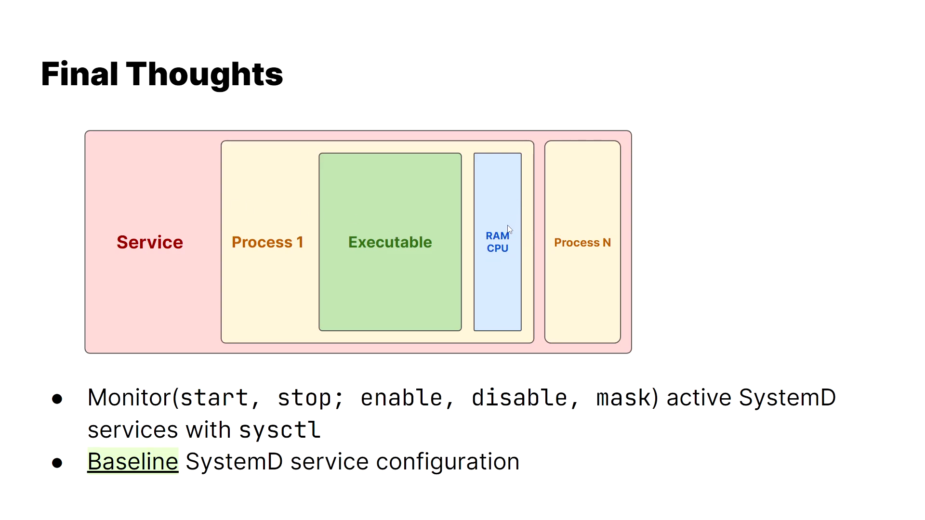
pyautogui.moveTo(496, 229)
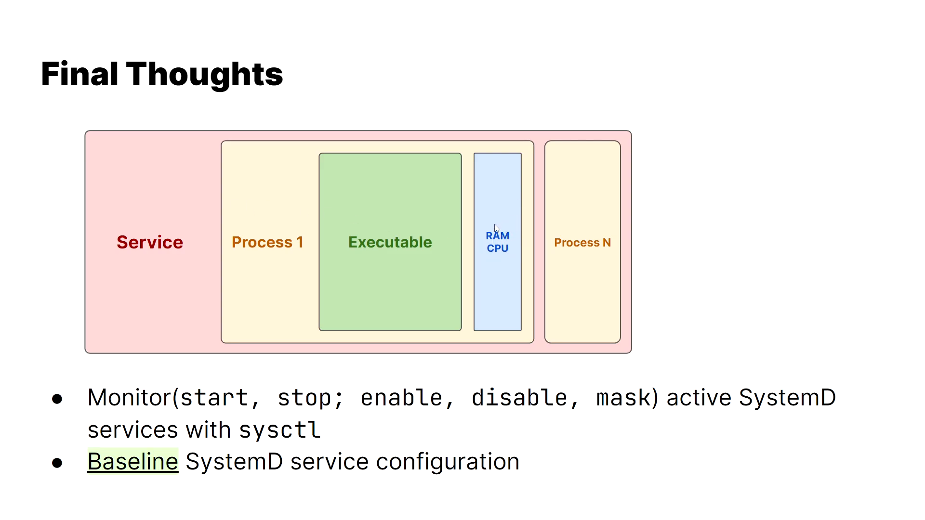
pyautogui.moveTo(519, 228)
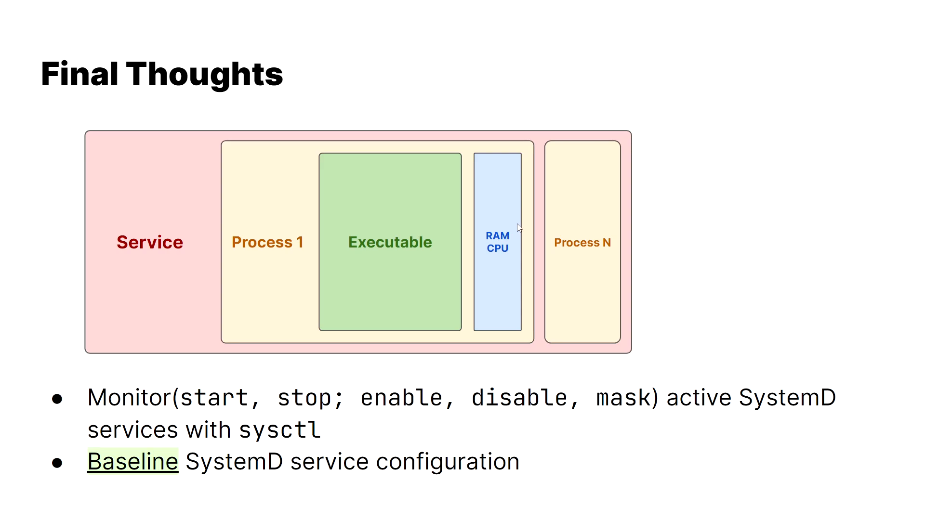
pyautogui.moveTo(588, 255)
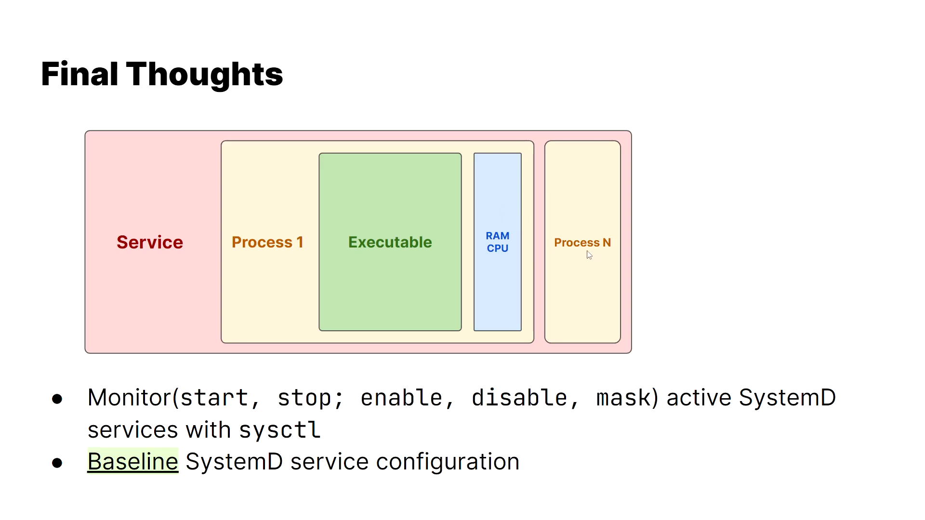
pyautogui.moveTo(550, 235)
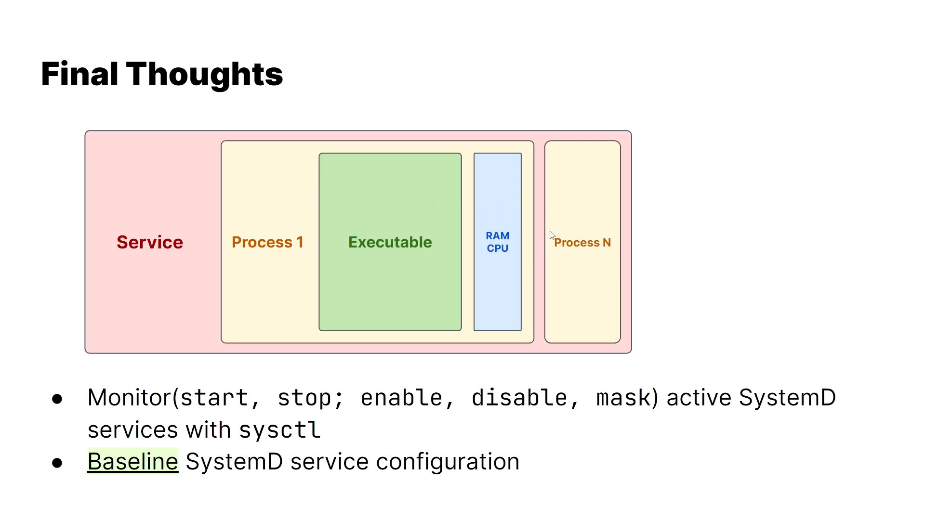
pyautogui.moveTo(534, 245)
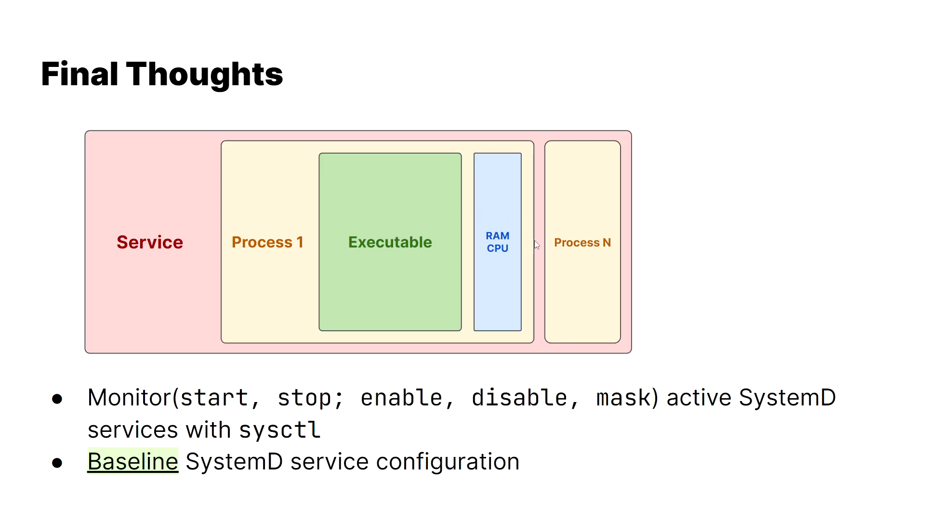
pyautogui.moveTo(552, 243)
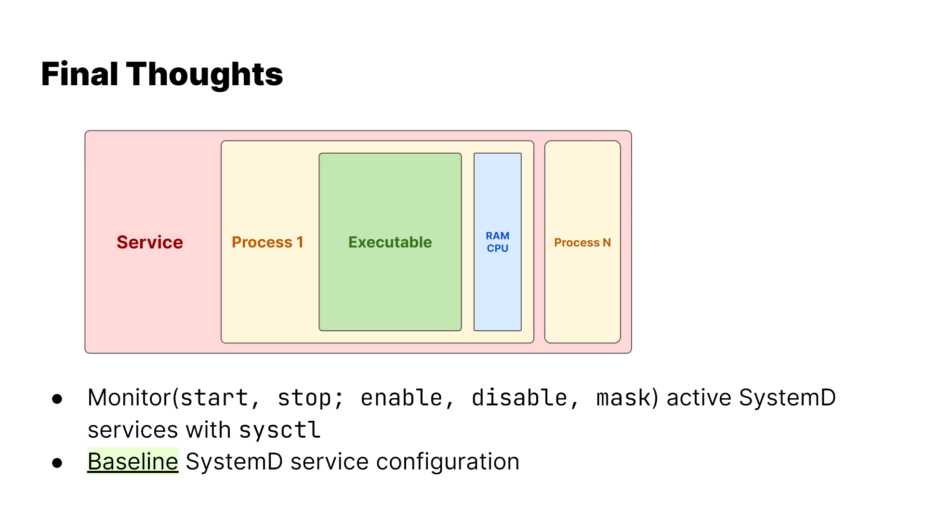
pyautogui.moveTo(518, 505)
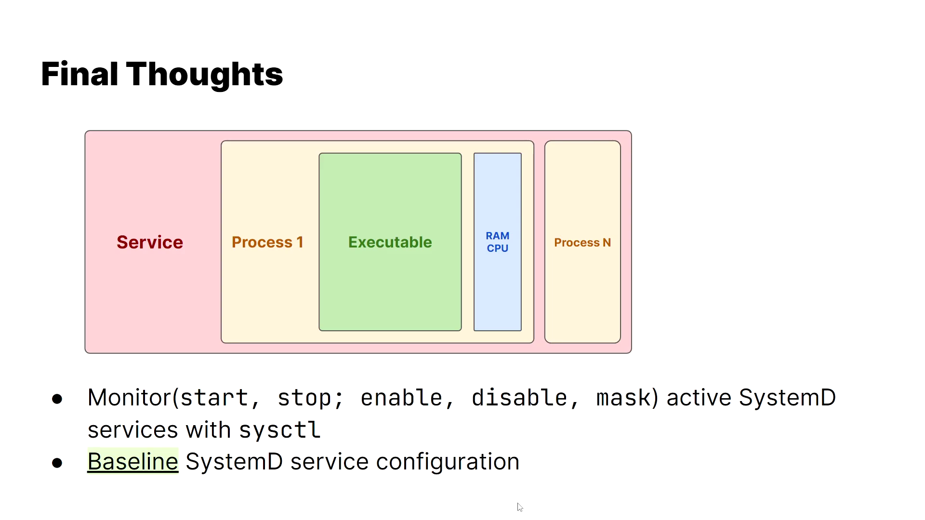
pyautogui.moveTo(708, 443)
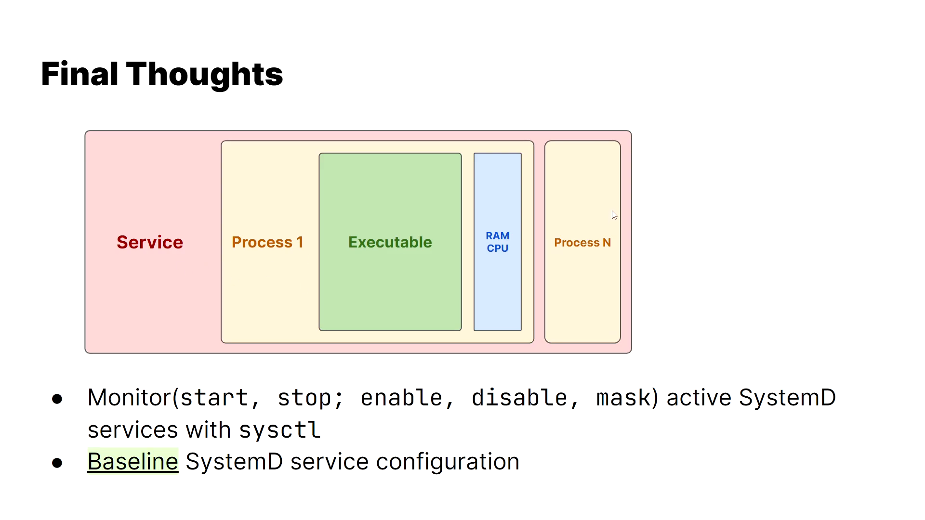
pyautogui.moveTo(589, 210)
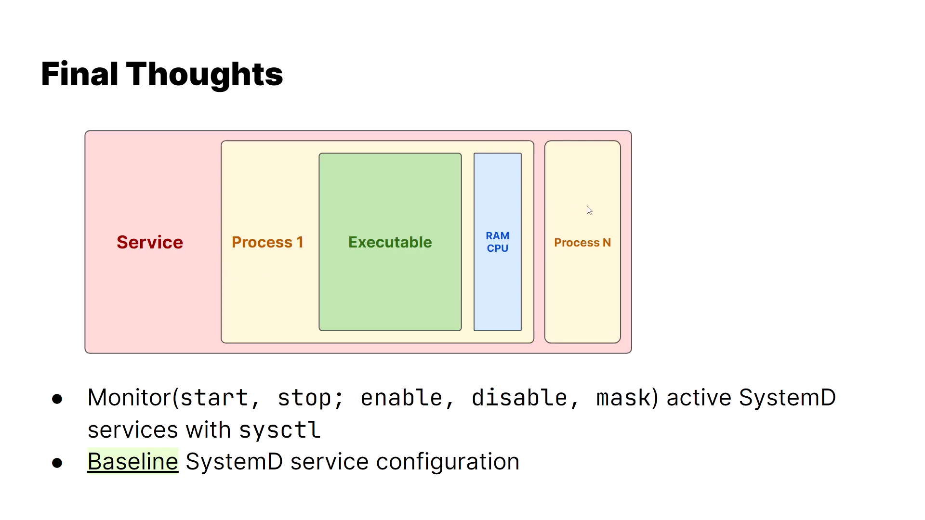
pyautogui.moveTo(318, 225)
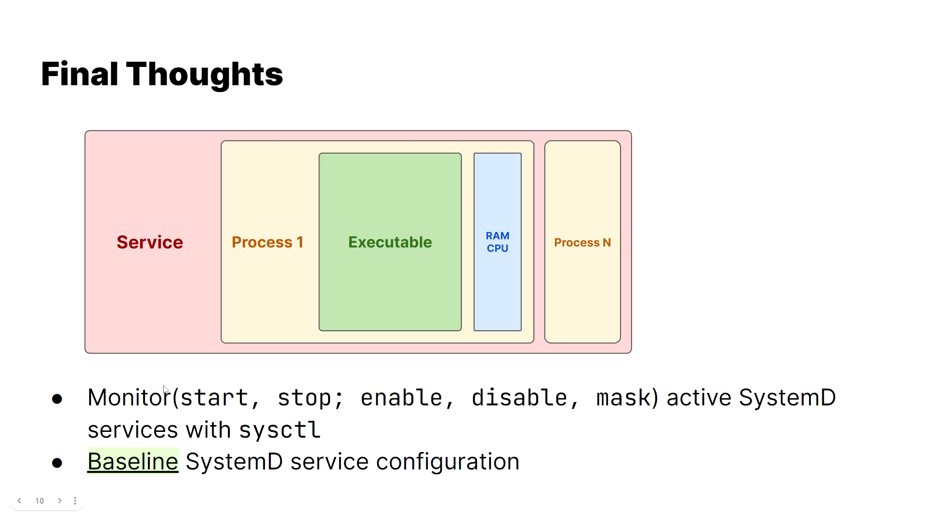
pyautogui.moveTo(193, 395)
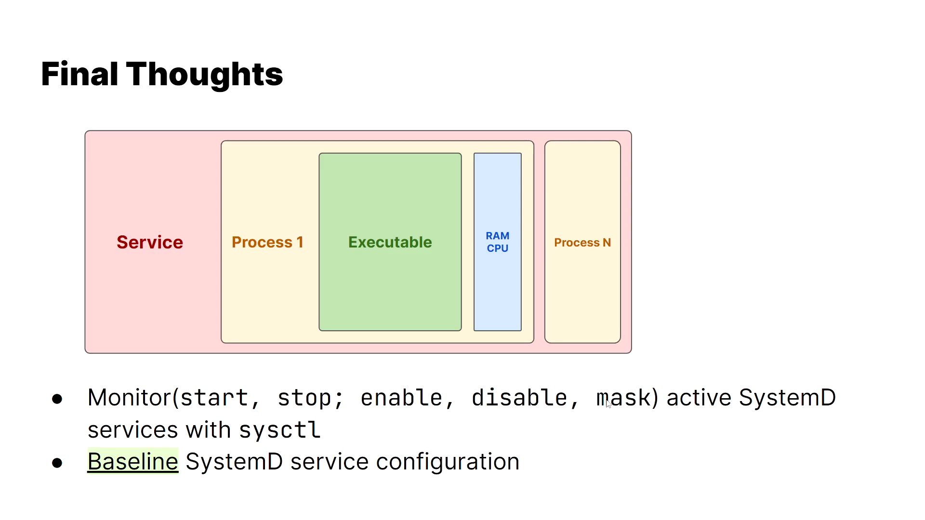
pyautogui.moveTo(638, 410)
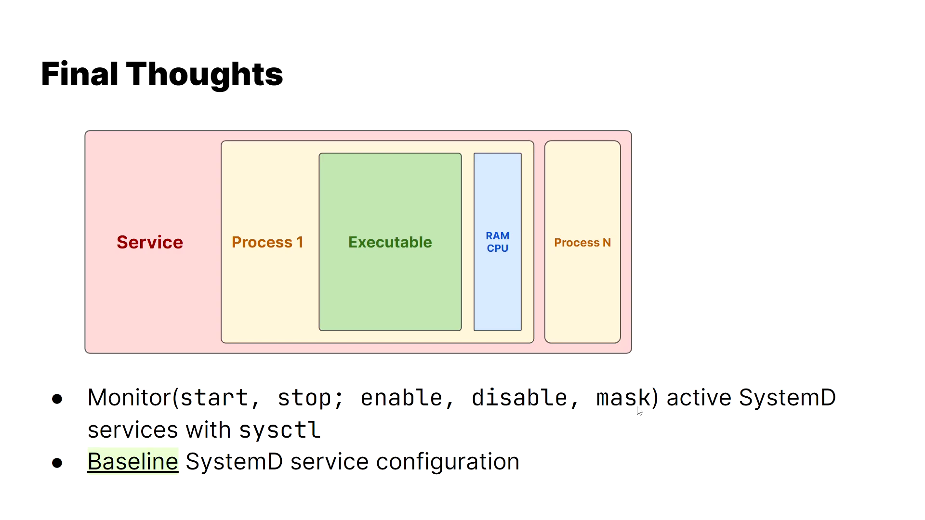
pyautogui.moveTo(638, 402)
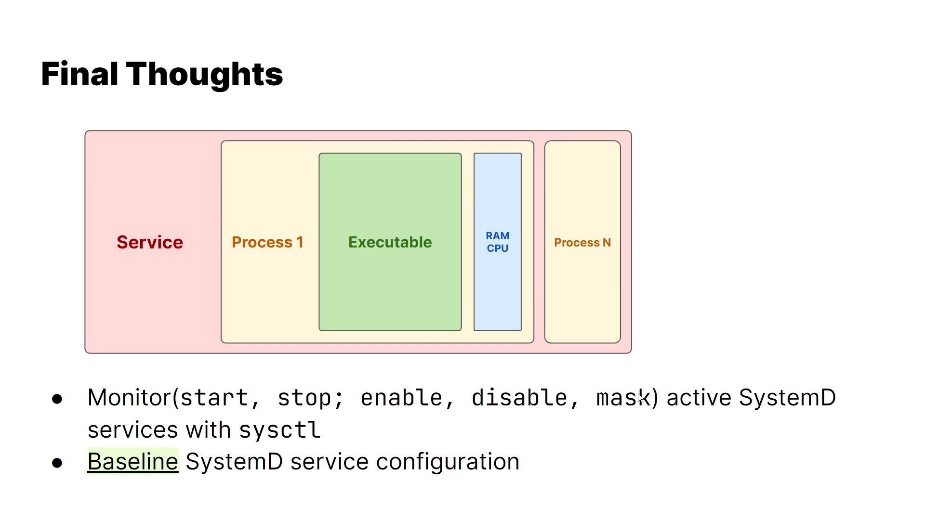
pyautogui.moveTo(648, 390)
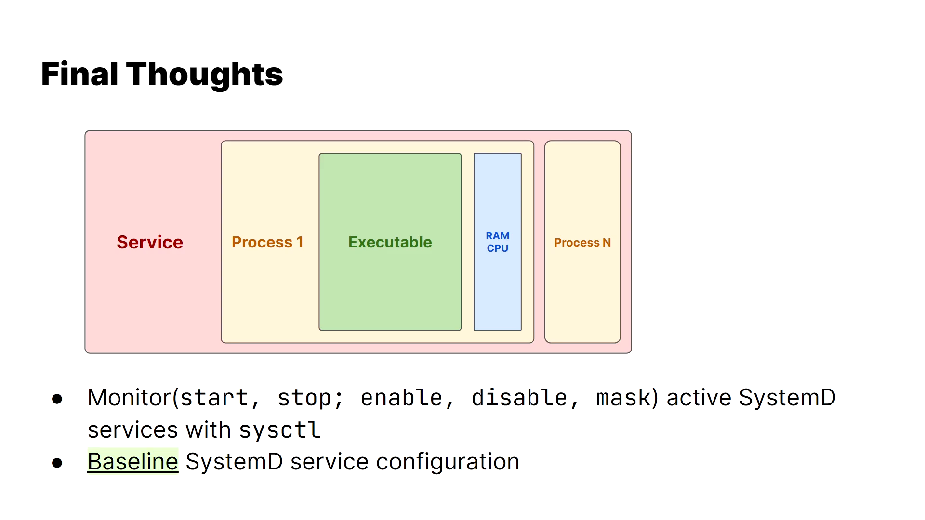
pyautogui.moveTo(123, 468)
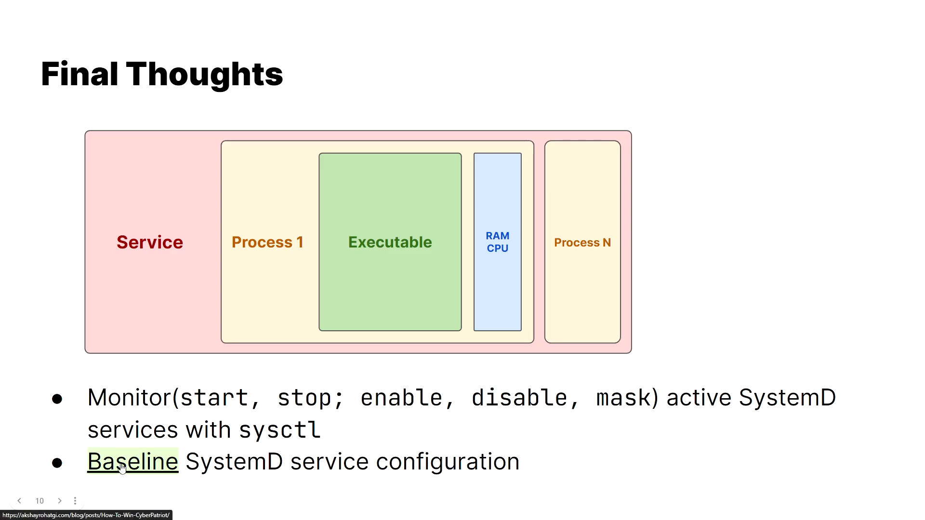
pyautogui.moveTo(318, 412)
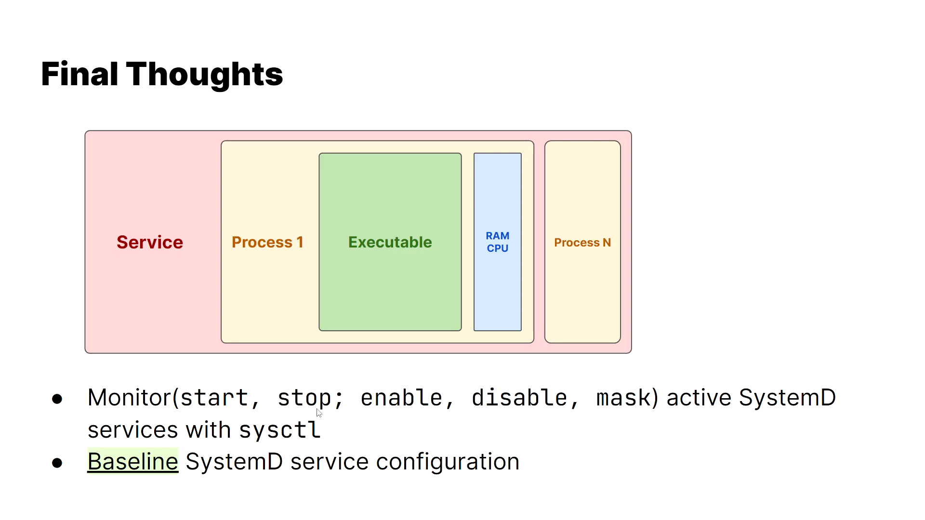